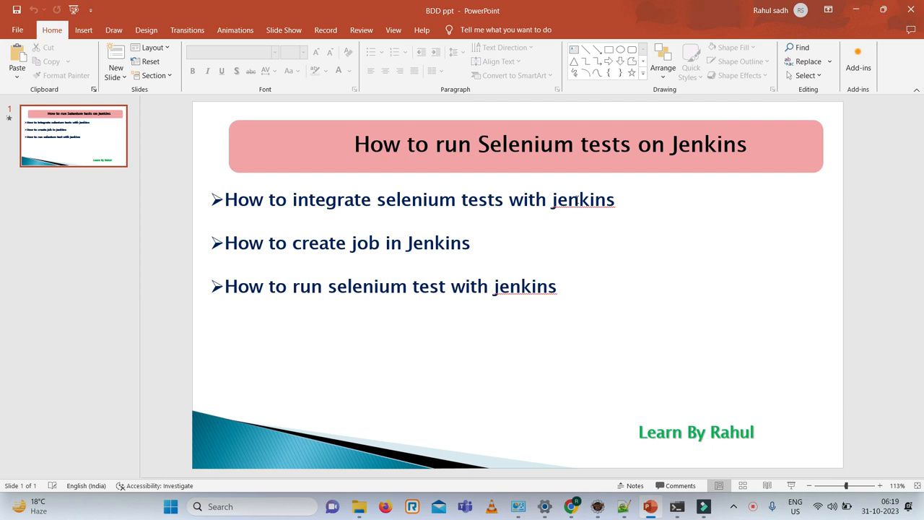
pyautogui.moveTo(620, 205)
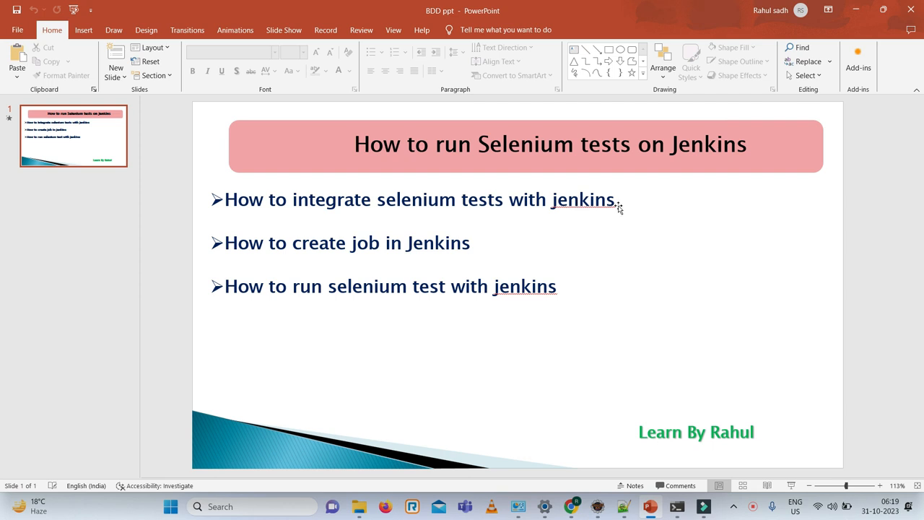
pyautogui.moveTo(626, 216)
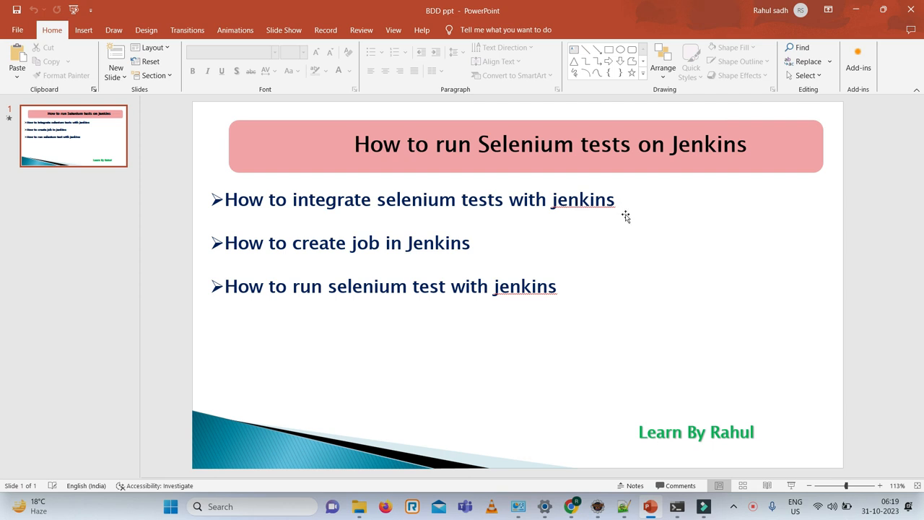
pyautogui.moveTo(642, 280)
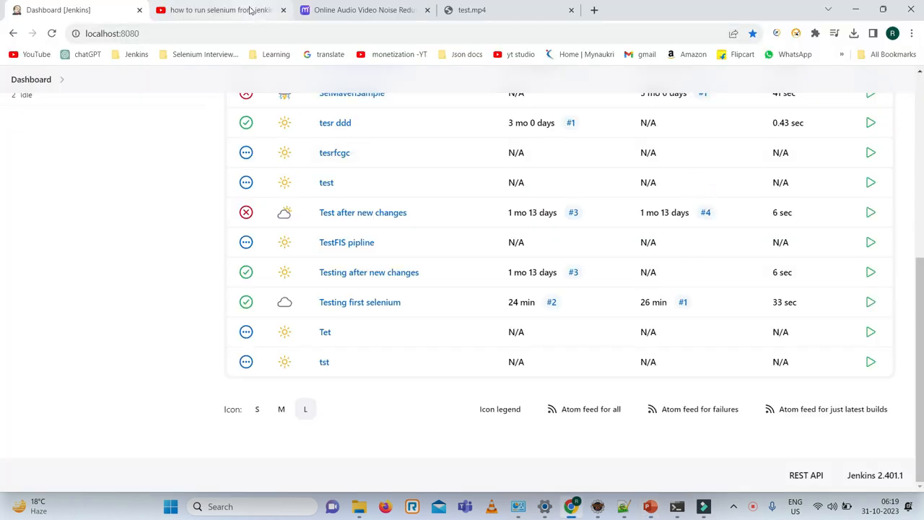
# Find the Jenkins download page via Google and start the Windows LTS installer download
pyautogui.click(231, 10)
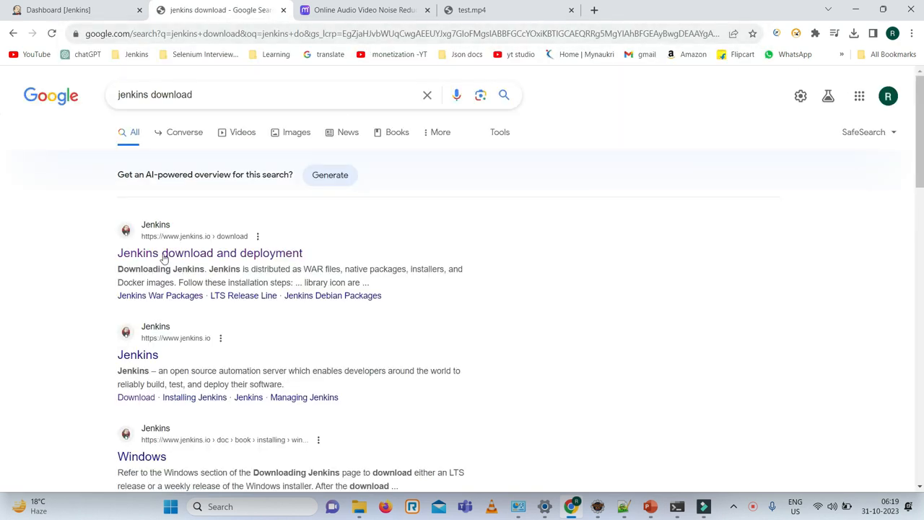
pyautogui.moveTo(224, 253)
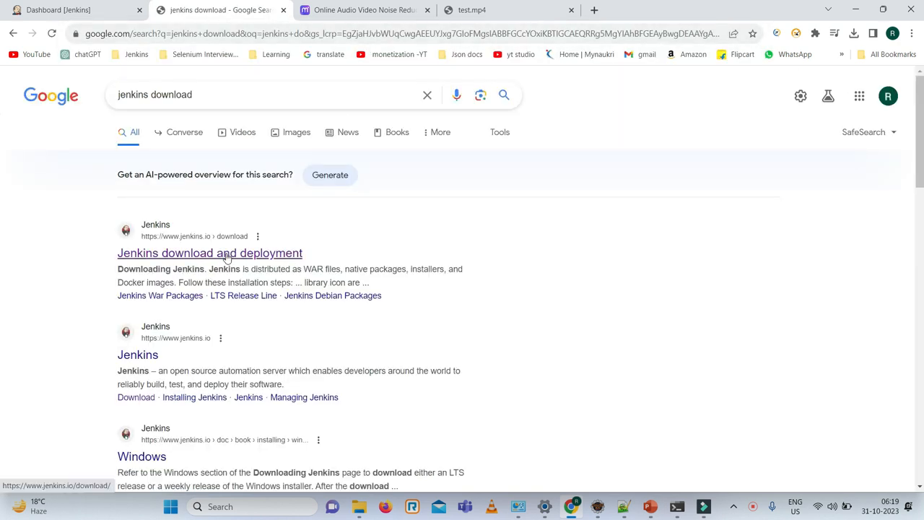
pyautogui.click(210, 253)
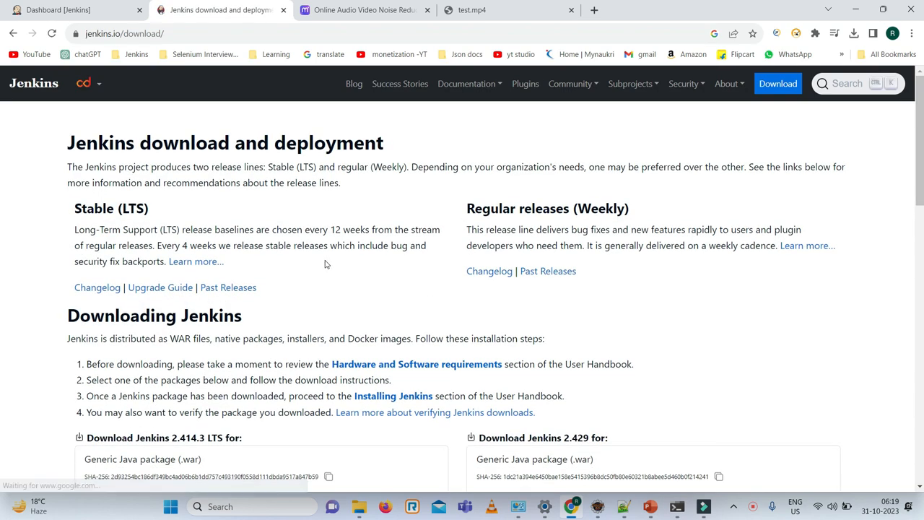
pyautogui.scroll(-3)
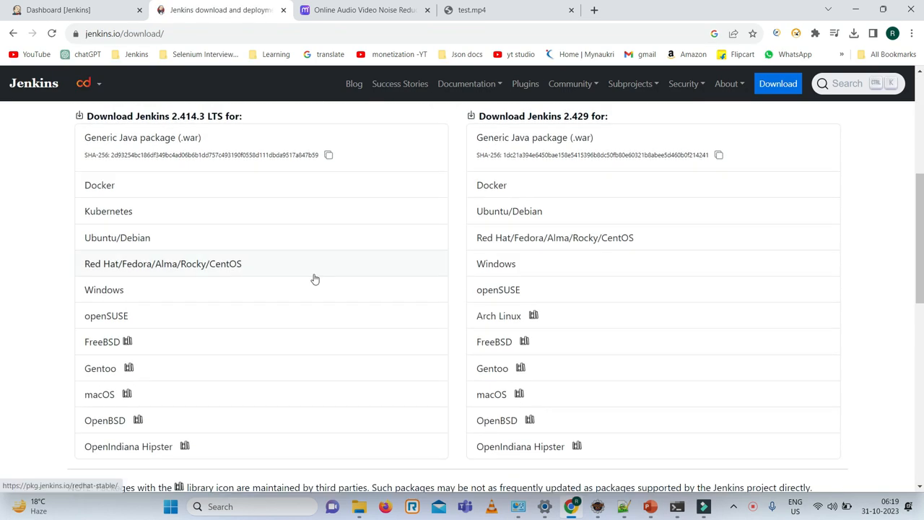
pyautogui.moveTo(98, 297)
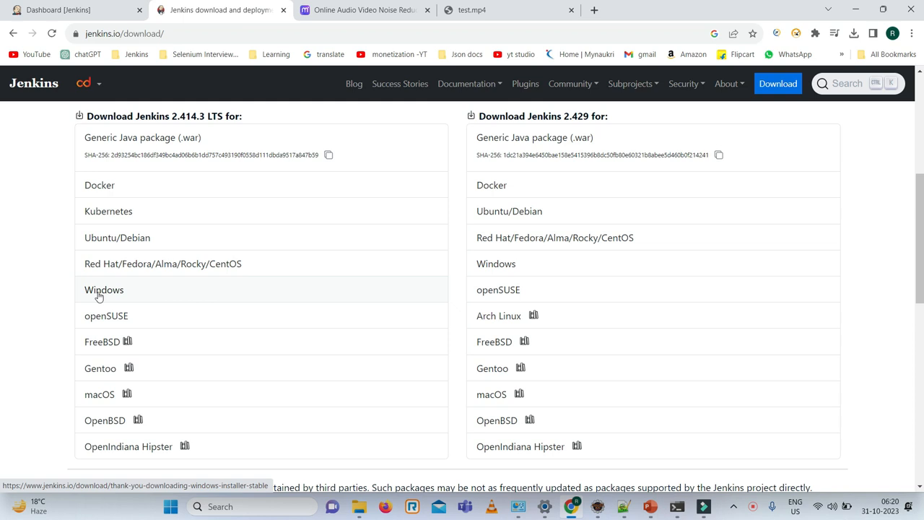
pyautogui.click(104, 289)
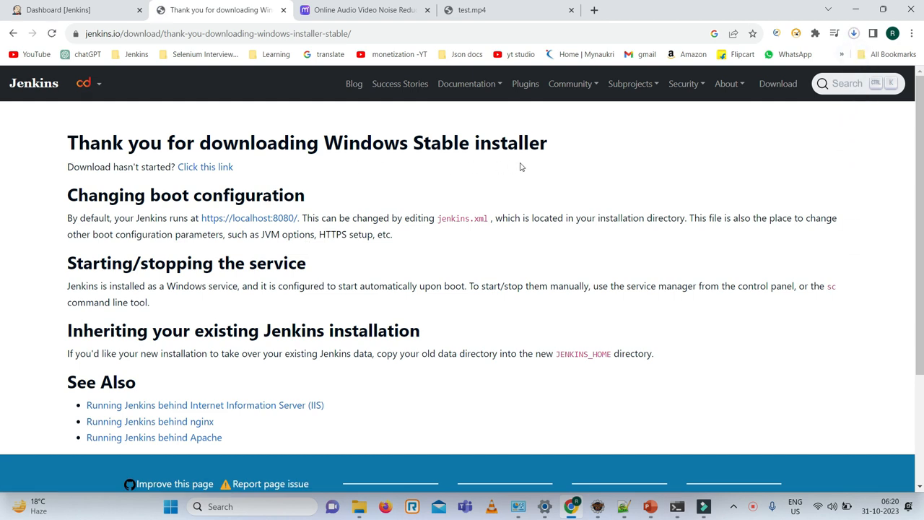
pyautogui.moveTo(855, 32)
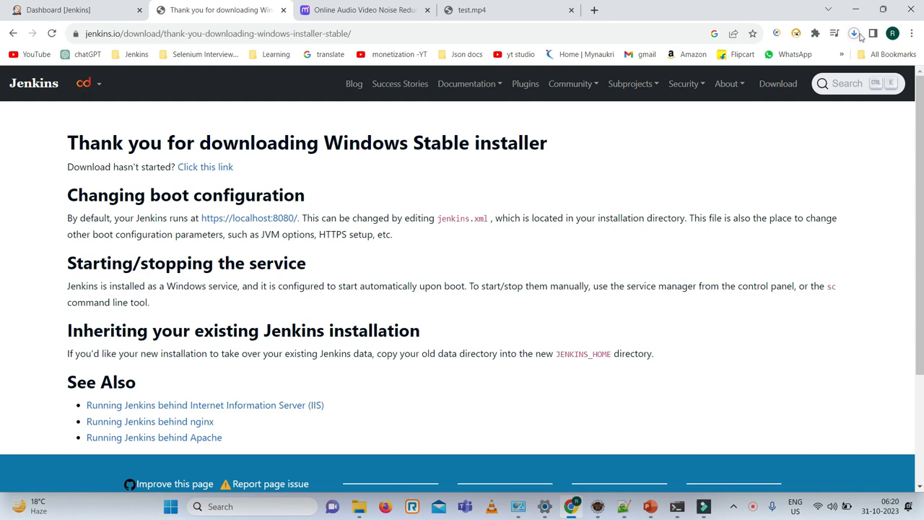
# Cancel the Jenkins .msi download and go to the existing Jenkins installation folder
pyautogui.click(856, 34)
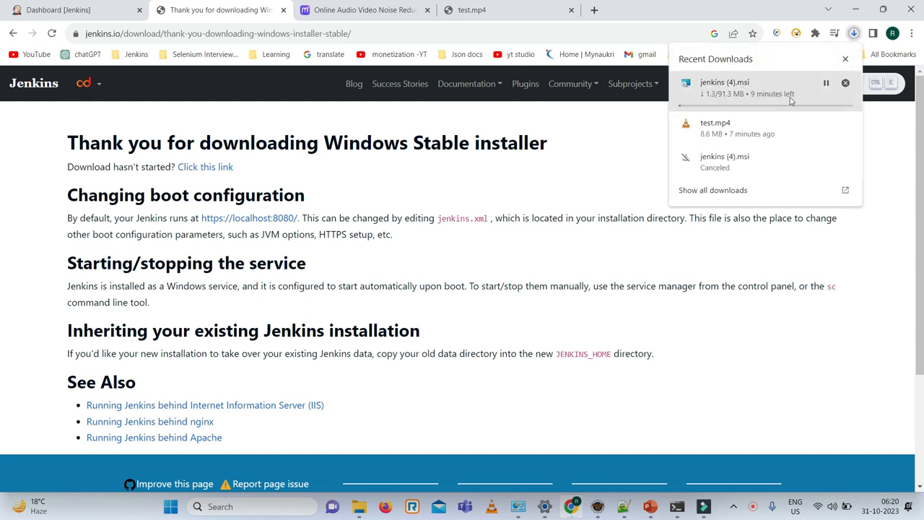
pyautogui.click(845, 83)
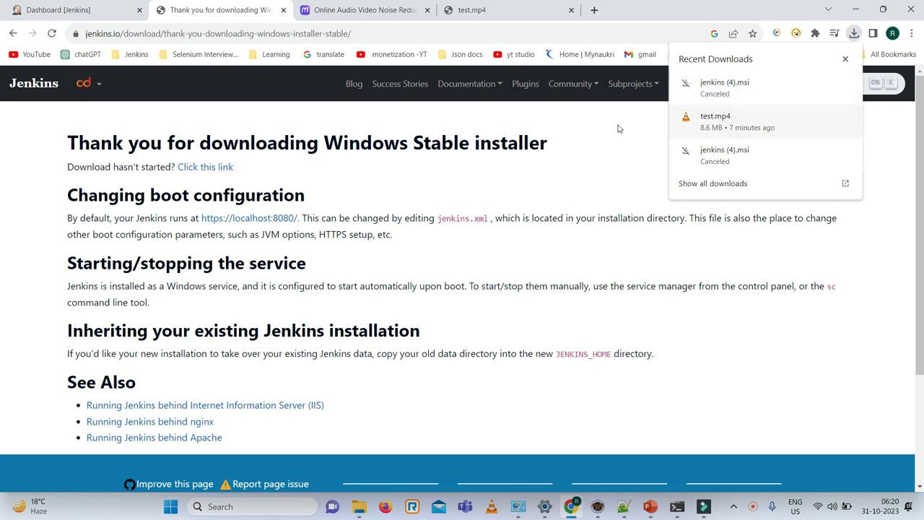
pyautogui.moveTo(772, 94)
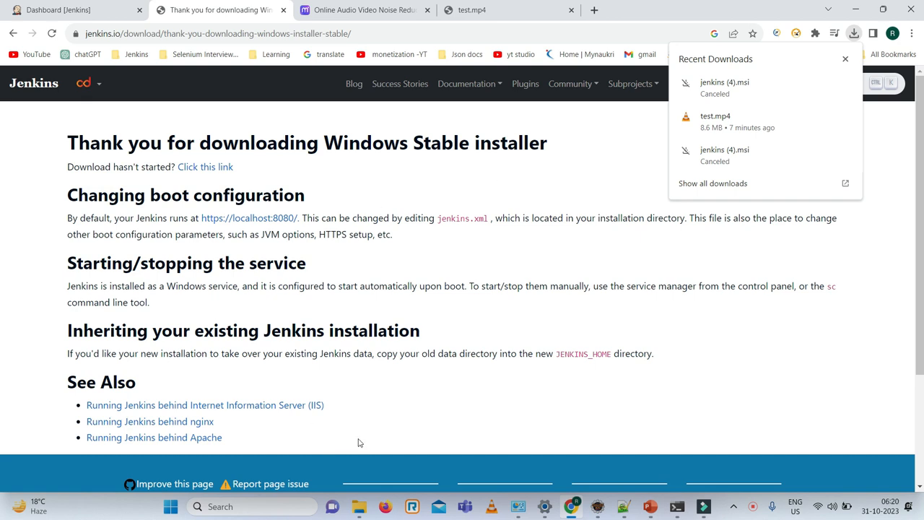
pyautogui.click(359, 506)
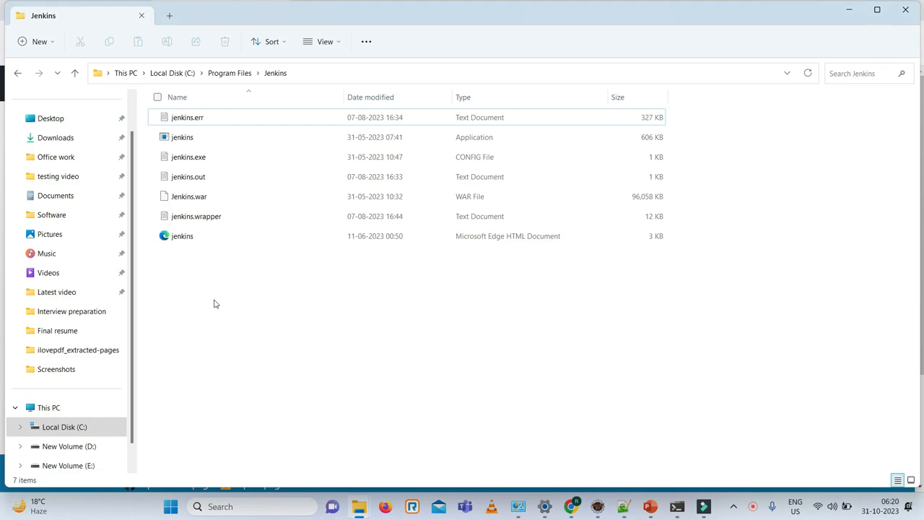
pyautogui.moveTo(254, 153)
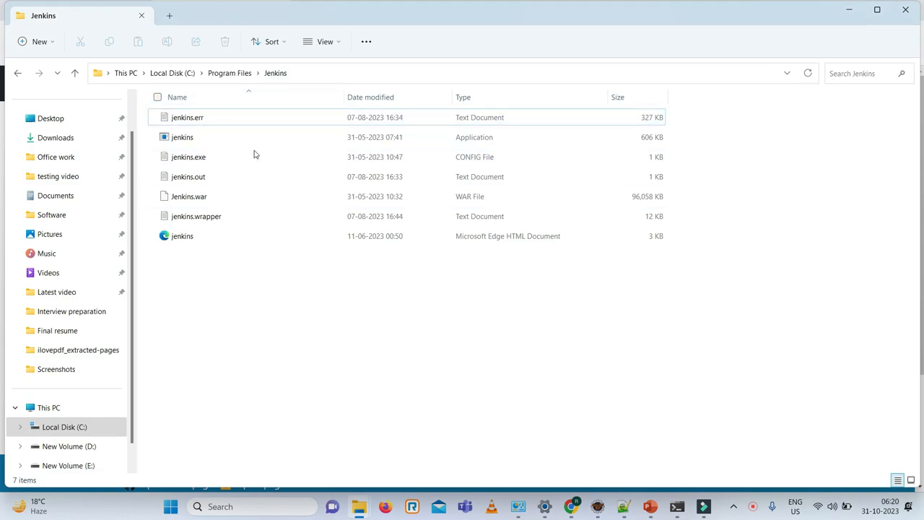
pyautogui.moveTo(246, 295)
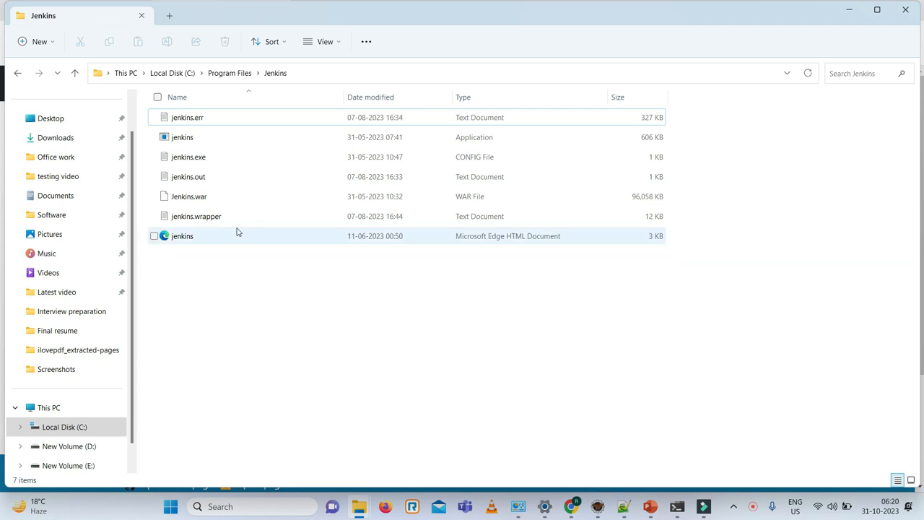
pyautogui.moveTo(225, 200)
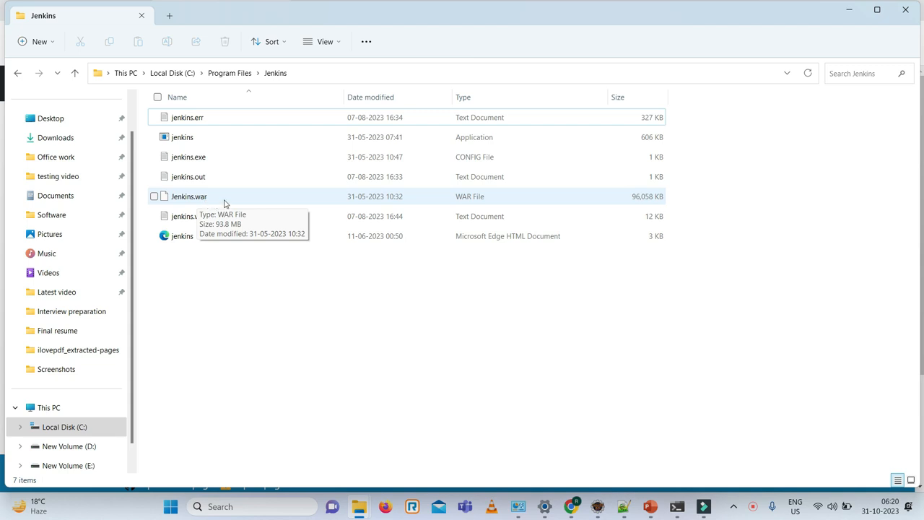
pyautogui.moveTo(245, 203)
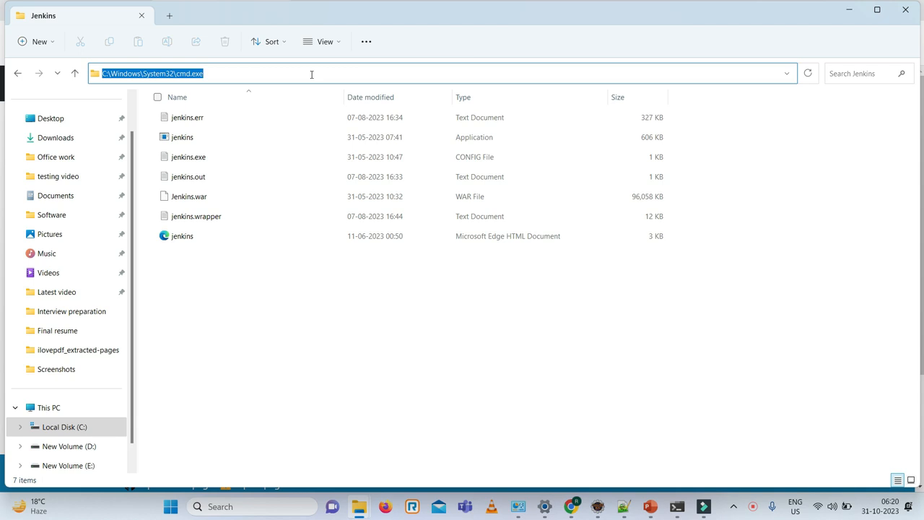
# Run 'java -jar jenkins.war' in the Jenkins folder until it reports being fully up and running
pyautogui.click(309, 74)
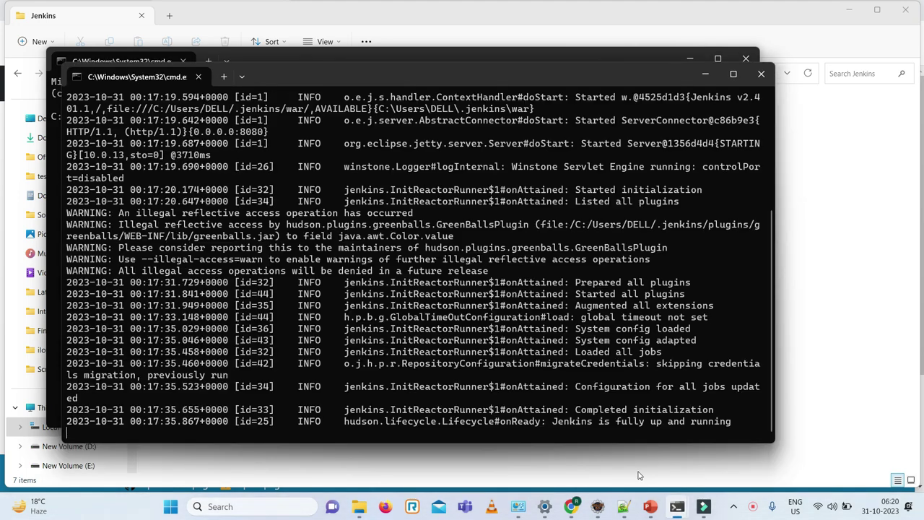
pyautogui.moveTo(289, 341)
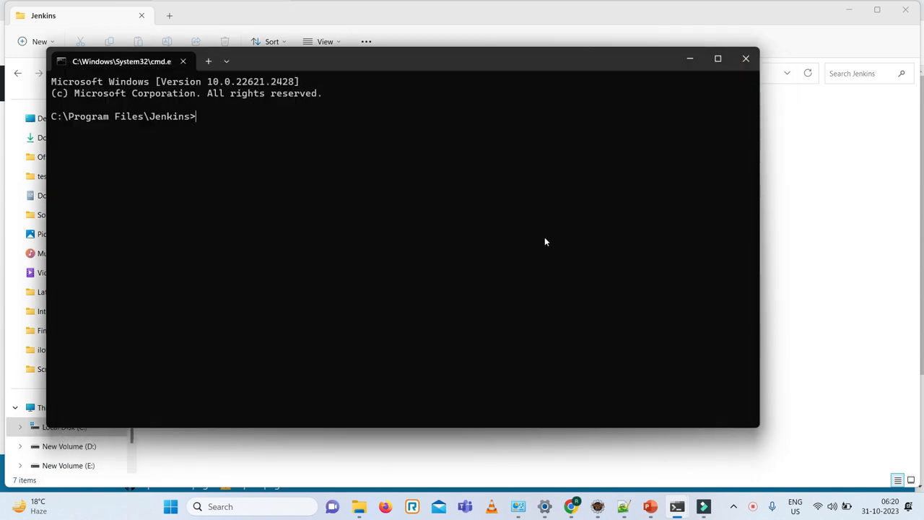
pyautogui.moveTo(339, 195)
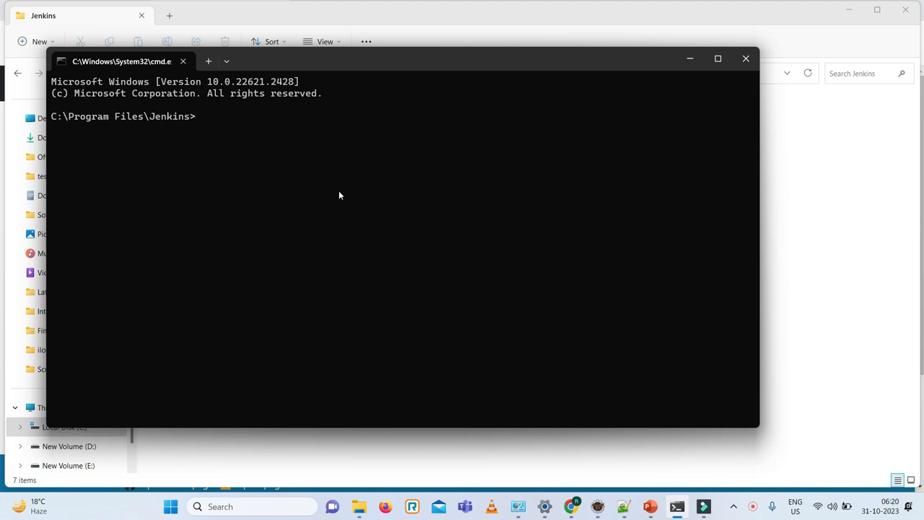
pyautogui.write('jav')
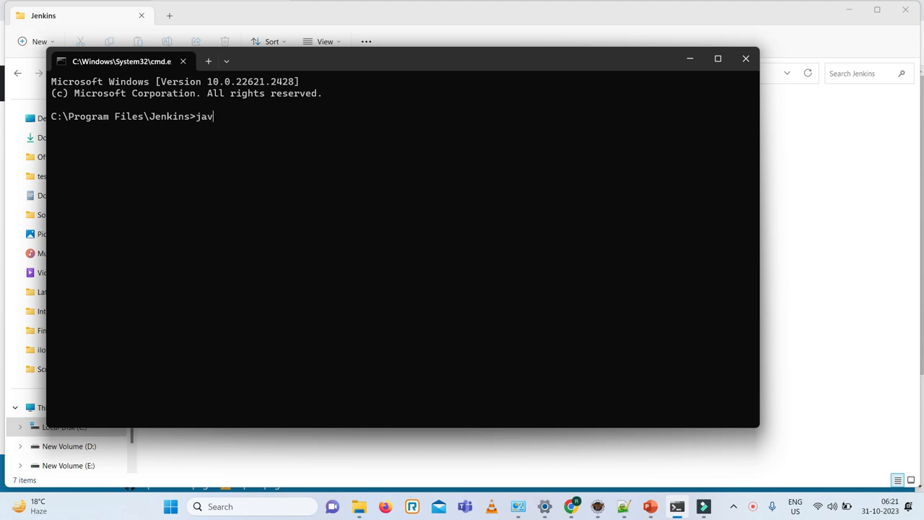
pyautogui.write('a -jar')
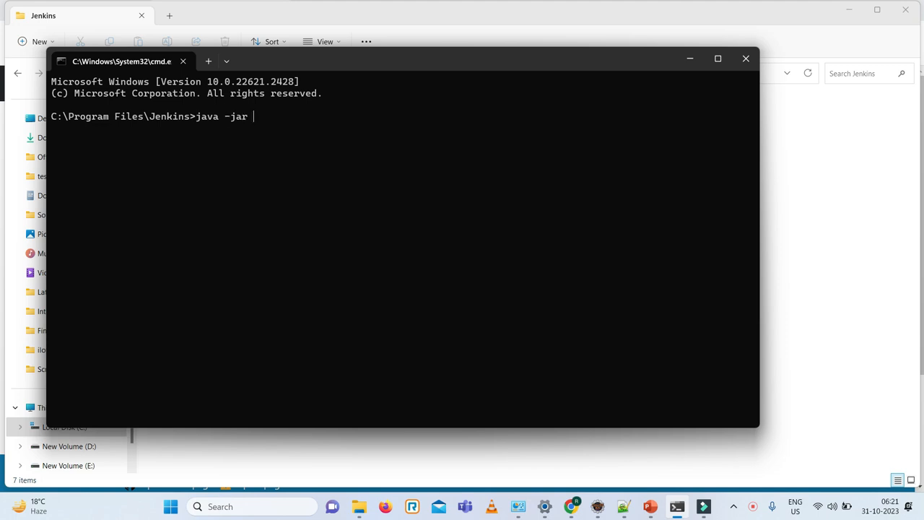
pyautogui.write('jenkins')
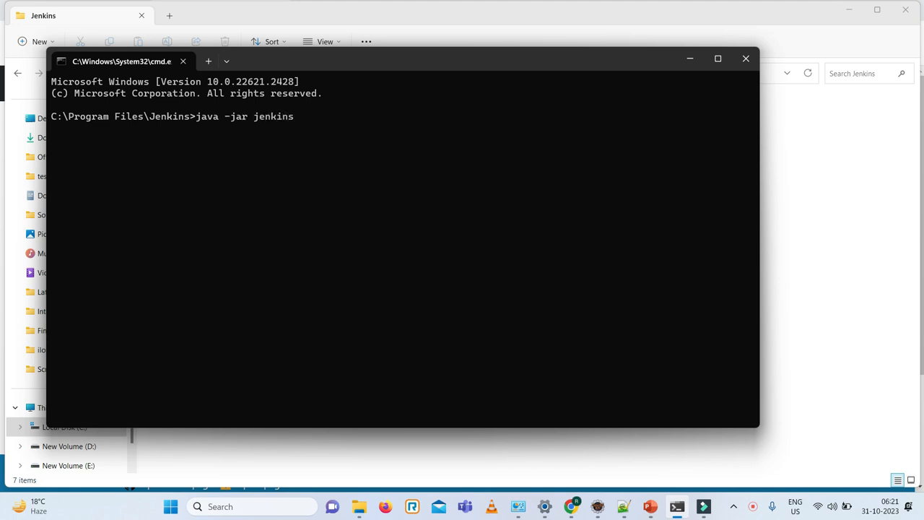
pyautogui.write('.war')
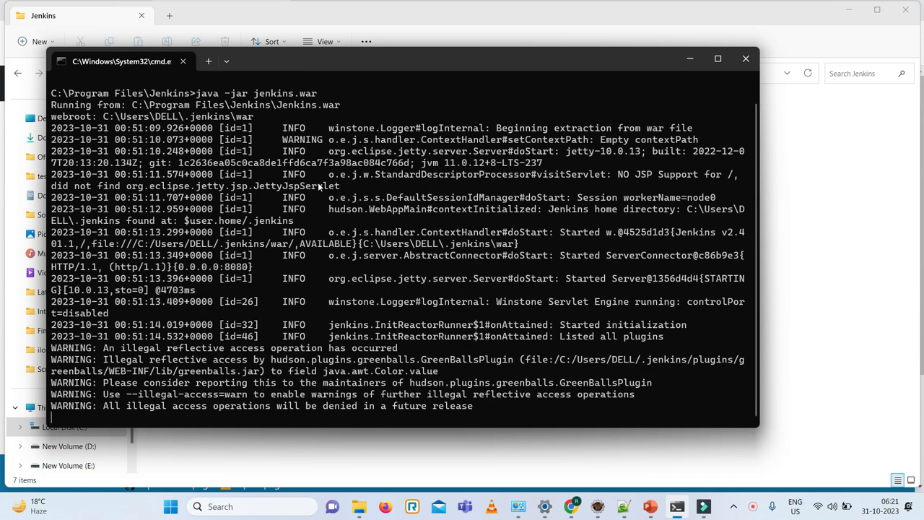
pyautogui.moveTo(329, 185)
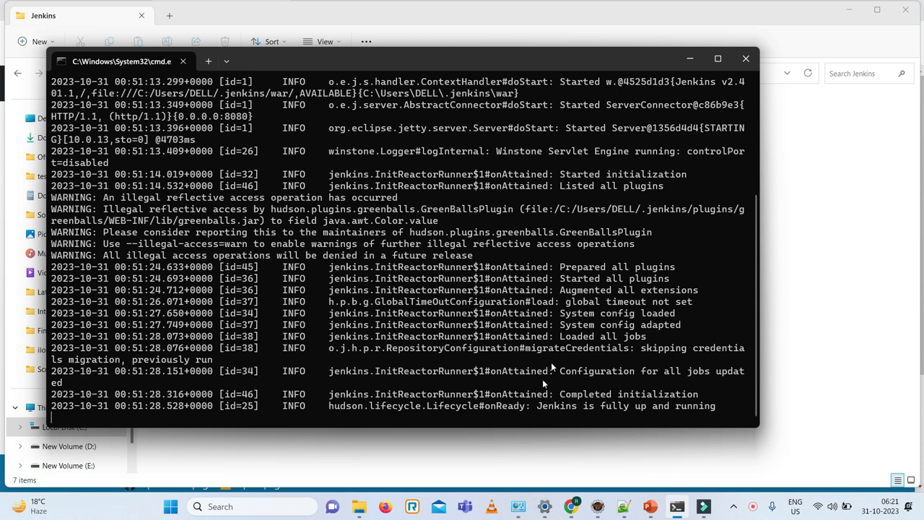
pyautogui.moveTo(538, 406); pyautogui.dragTo(670, 406)
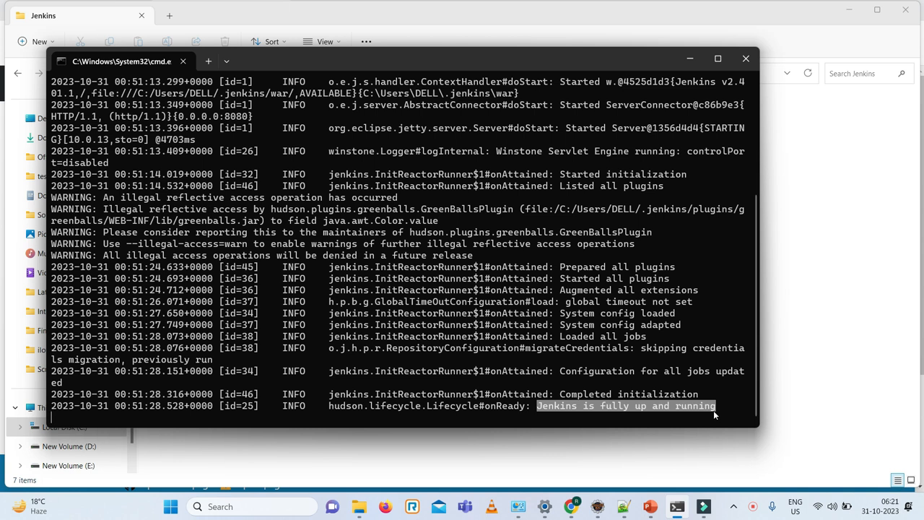
pyautogui.moveTo(541, 418)
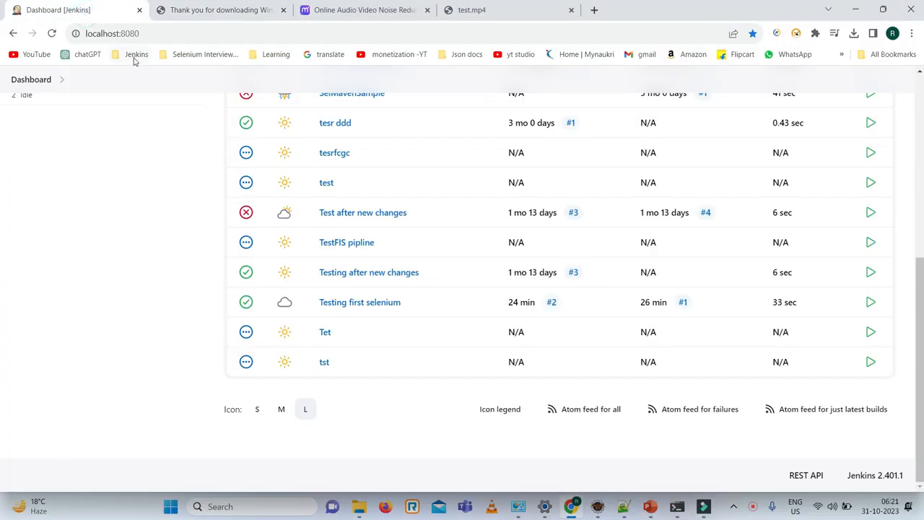
# Return to the Jenkins dashboard at localhost:8080 listing the existing jobs
pyautogui.click(133, 53)
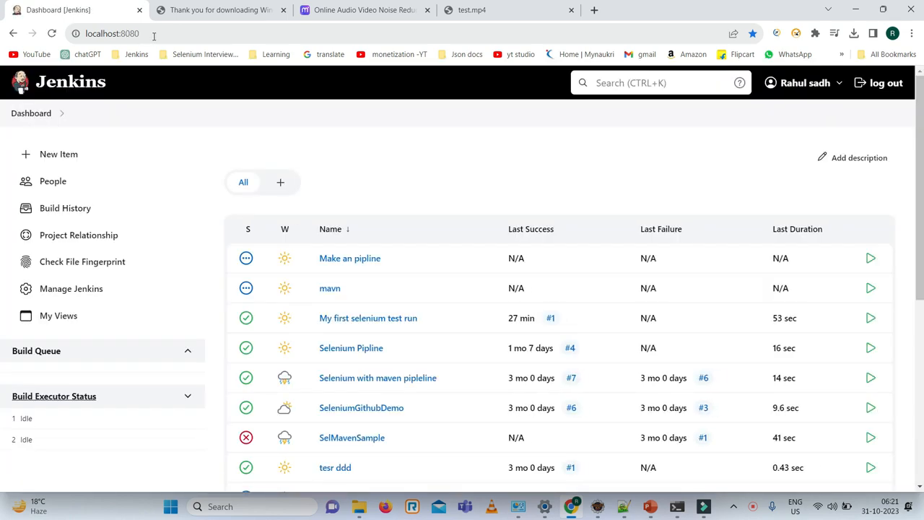
pyautogui.moveTo(160, 35)
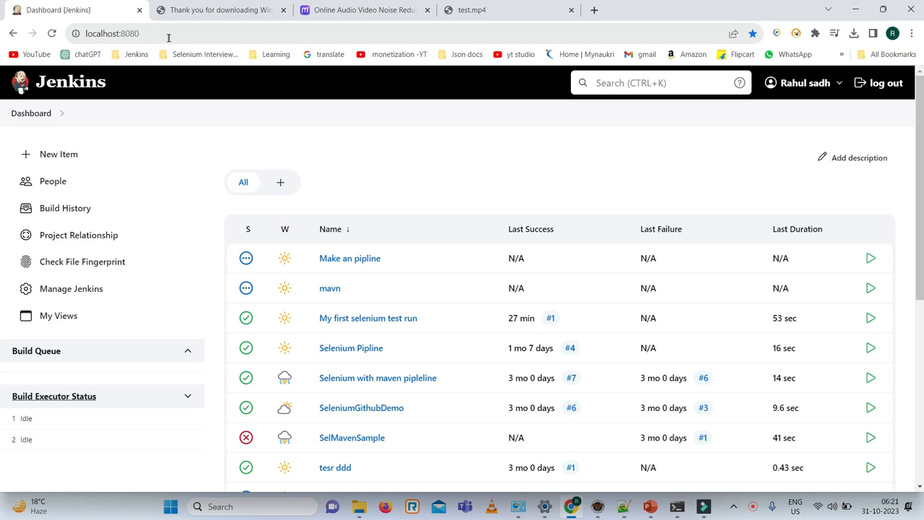
pyautogui.moveTo(176, 41)
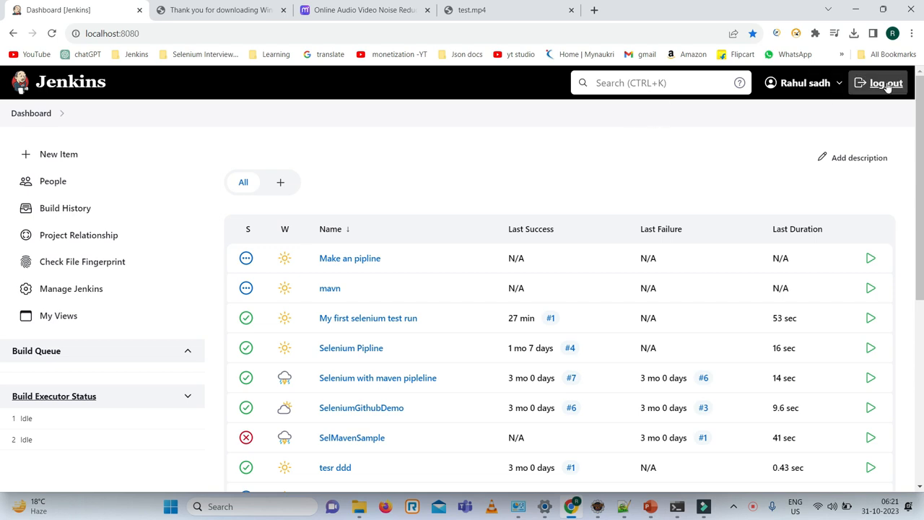
# Log out, then sign in as Rahul200 with 'Keep me signed in' ticked
pyautogui.click(889, 82)
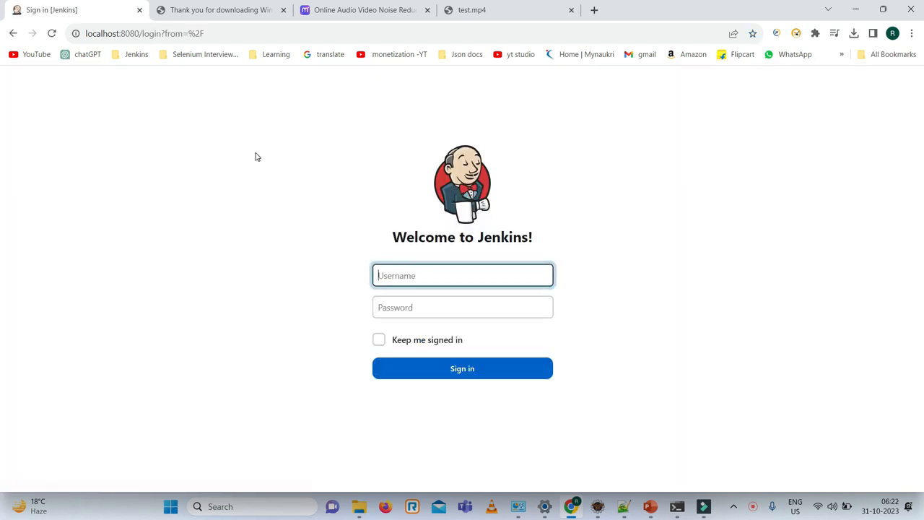
pyautogui.moveTo(338, 145)
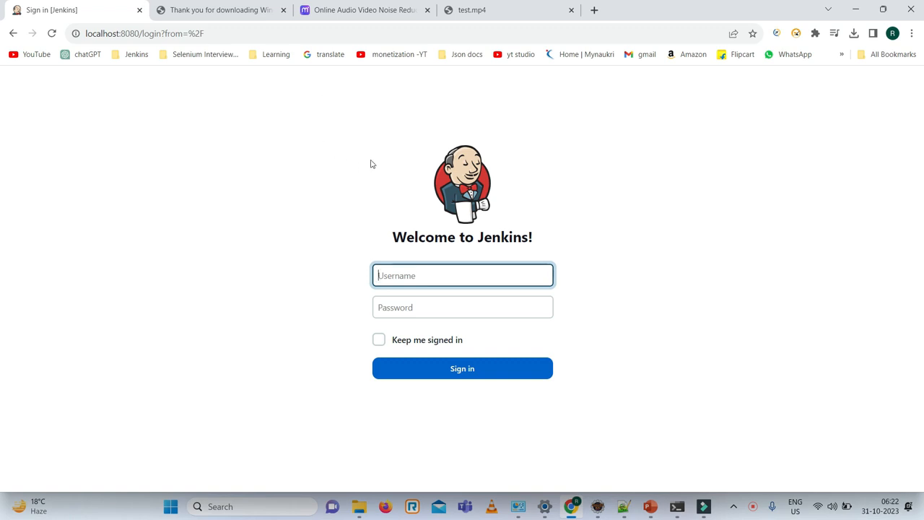
pyautogui.moveTo(390, 185)
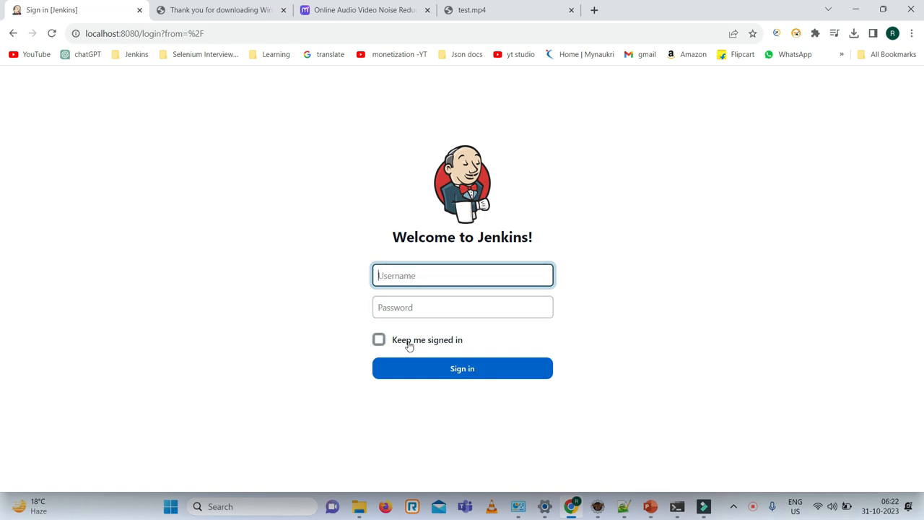
pyautogui.moveTo(201, 176)
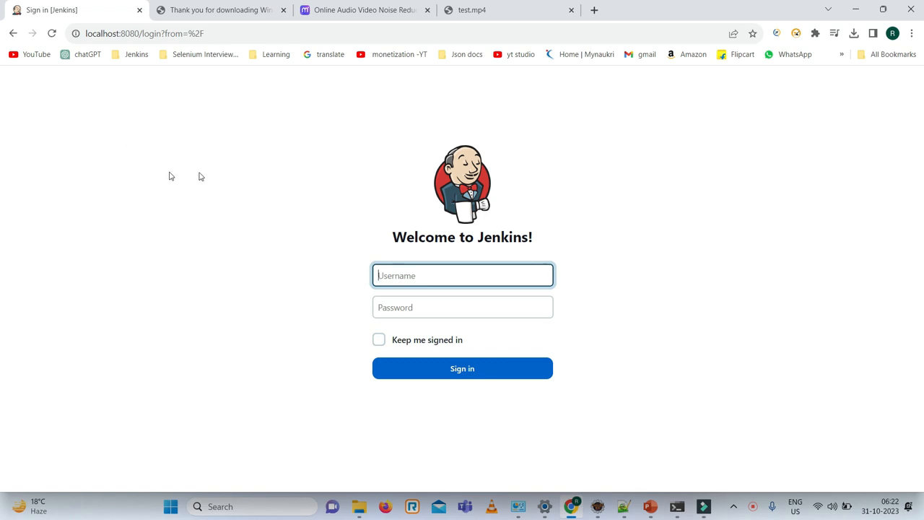
pyautogui.moveTo(332, 217)
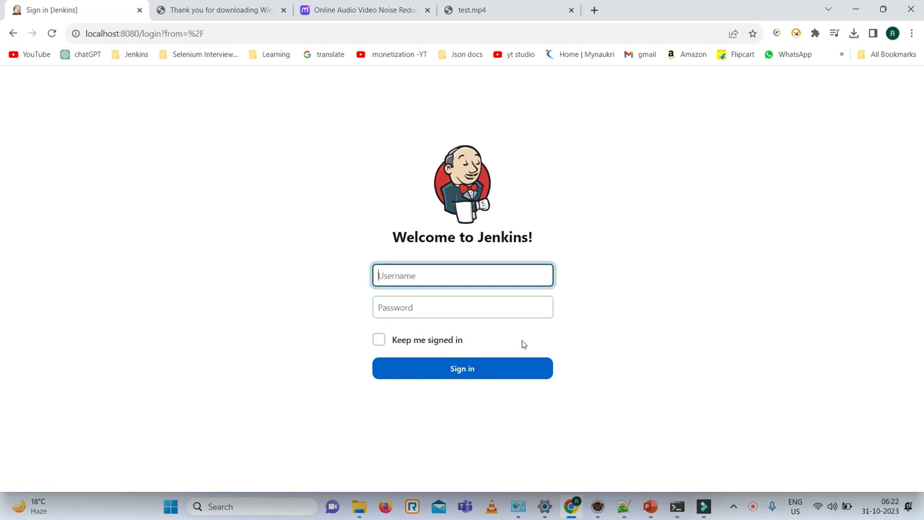
pyautogui.moveTo(663, 202)
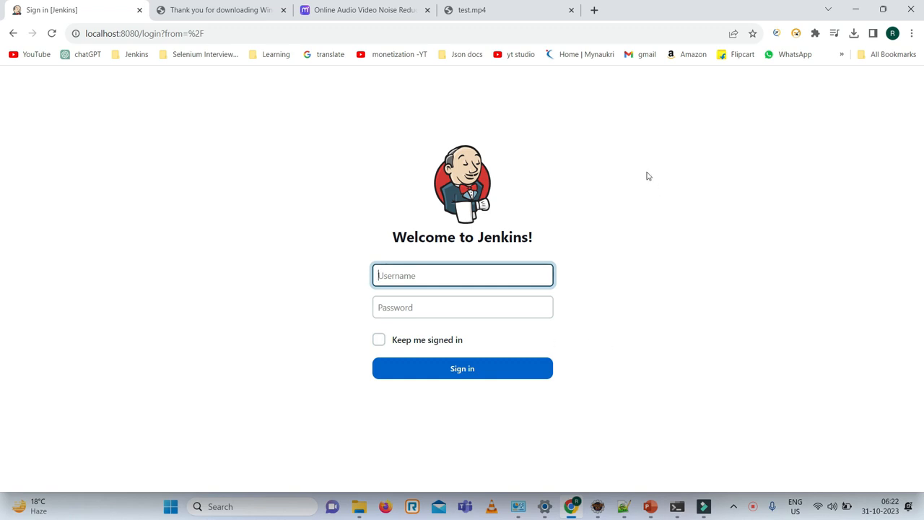
pyautogui.moveTo(298, 275)
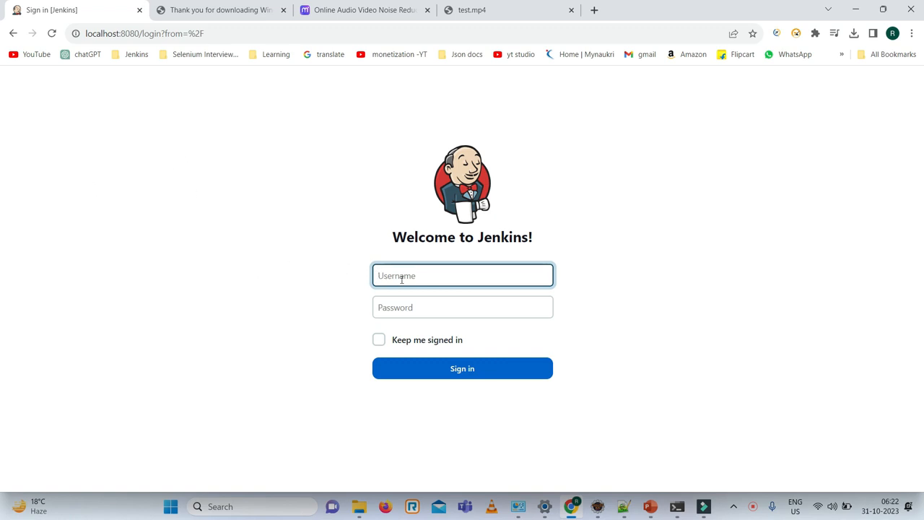
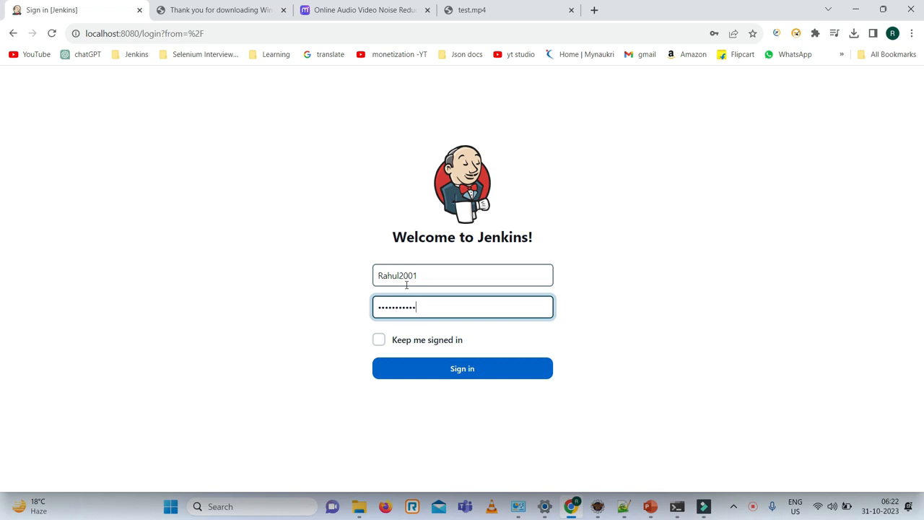
pyautogui.click(379, 339)
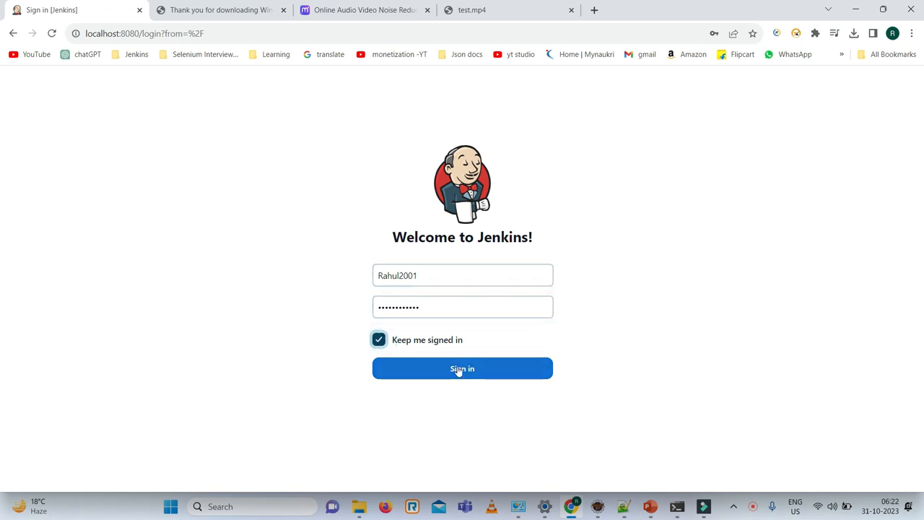
pyautogui.click(463, 369)
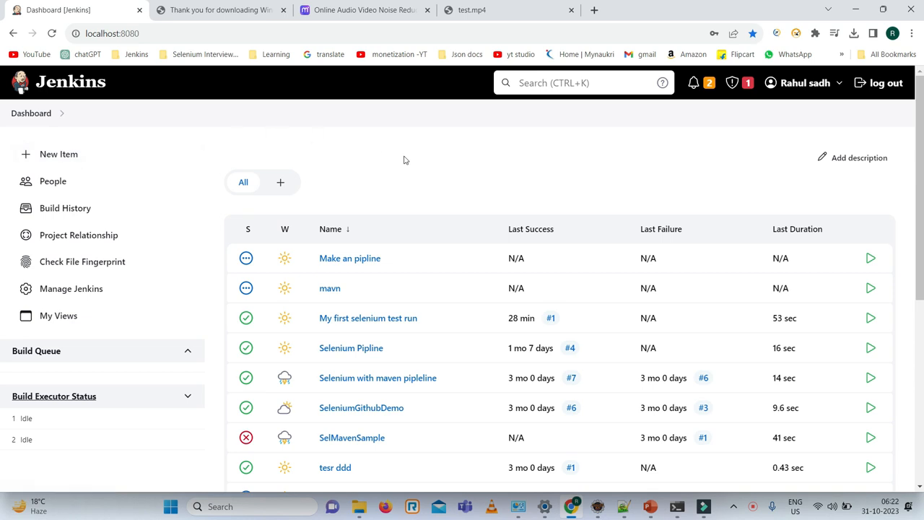
pyautogui.moveTo(301, 160)
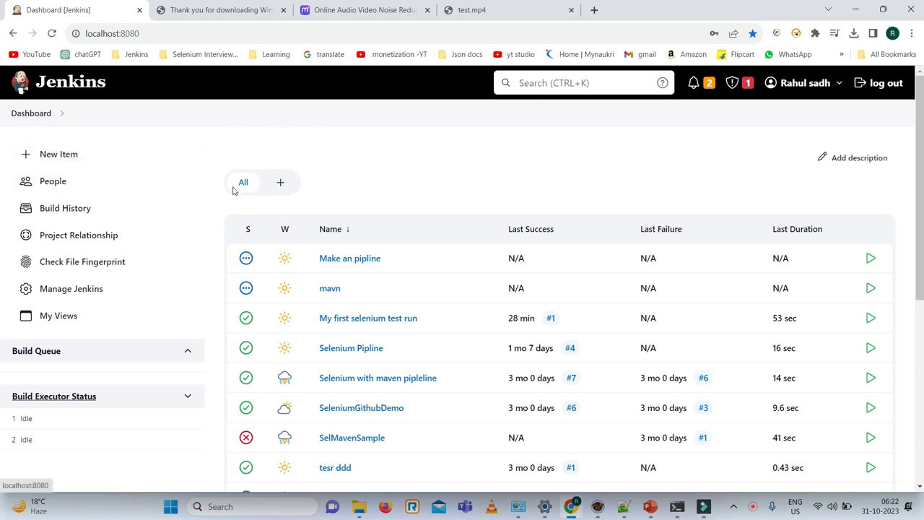
pyautogui.moveTo(58, 153)
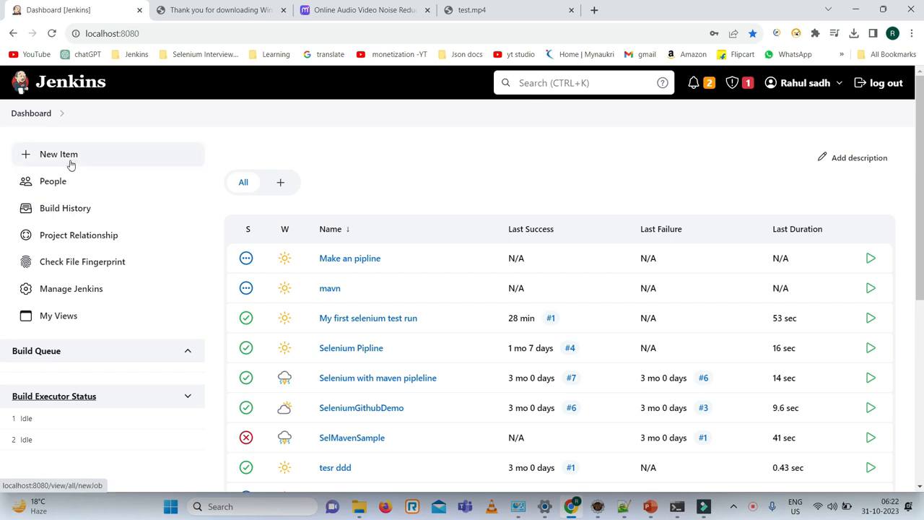
pyautogui.moveTo(380, 158)
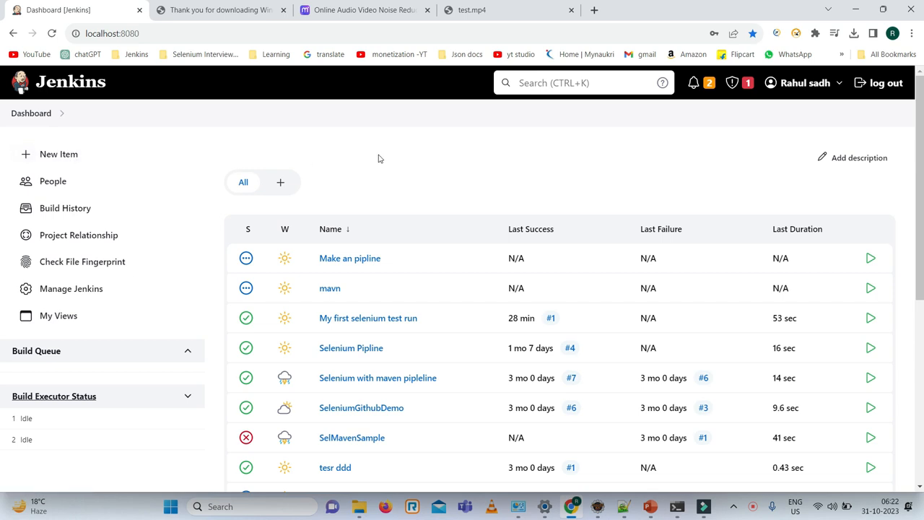
pyautogui.moveTo(378, 158)
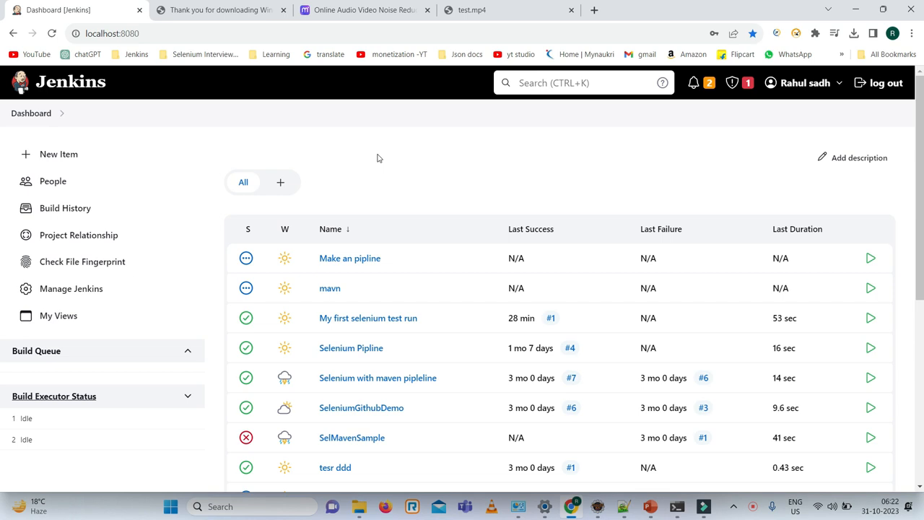
pyautogui.moveTo(285, 257)
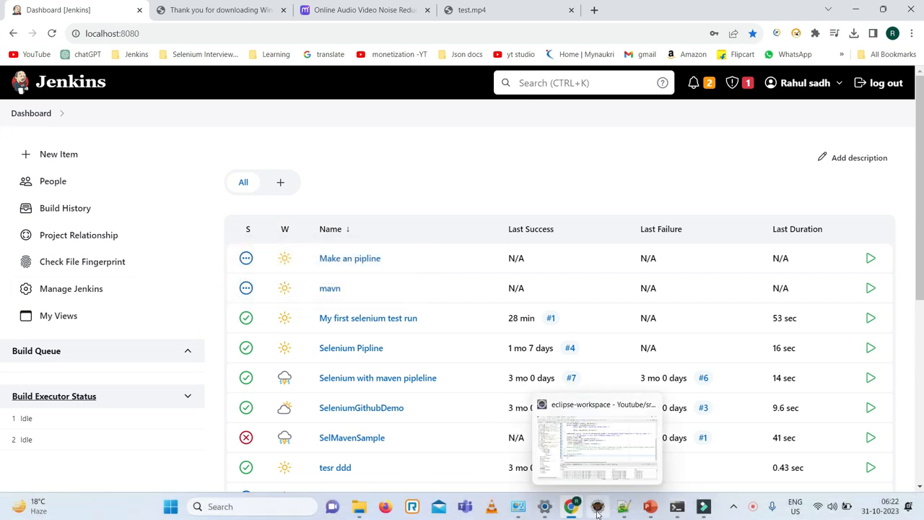
pyautogui.moveTo(598, 514)
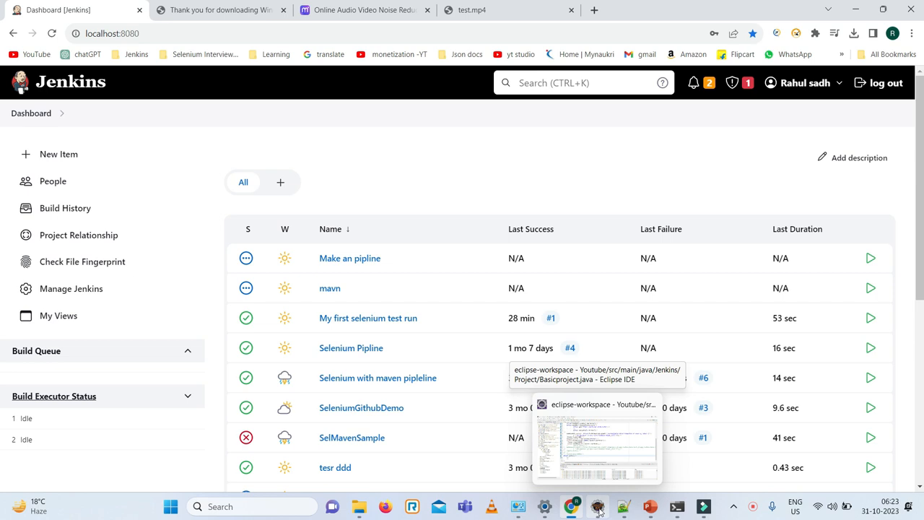
# Review the Basicproject.java test code in the Eclipse workspace
pyautogui.click(598, 503)
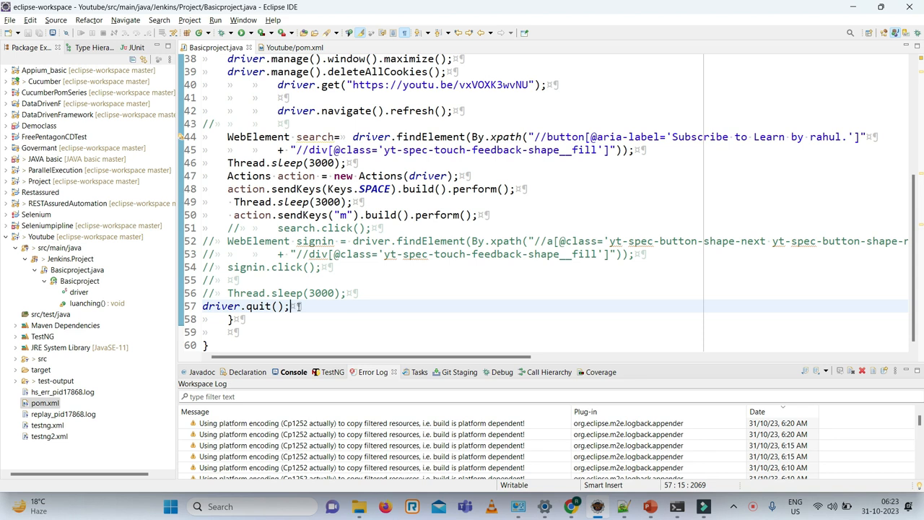
pyautogui.scroll(3)
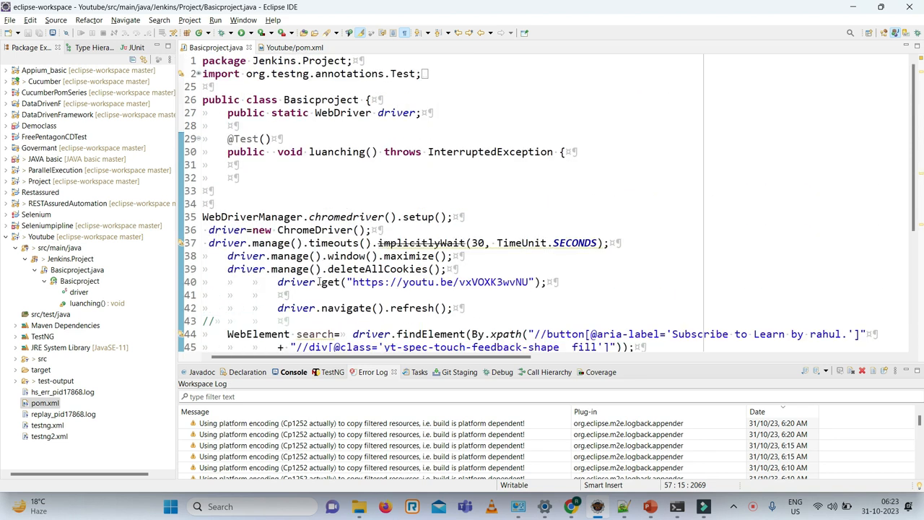
pyautogui.scroll(-3)
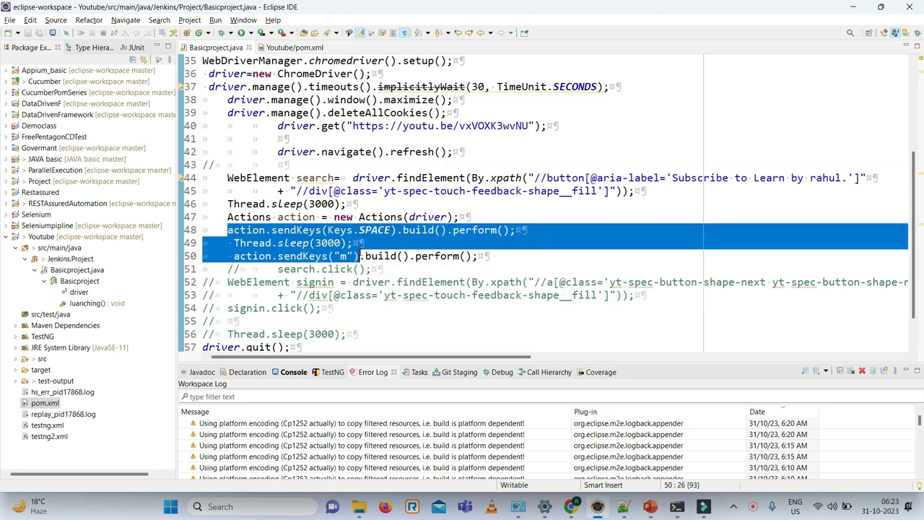
pyautogui.click(480, 256)
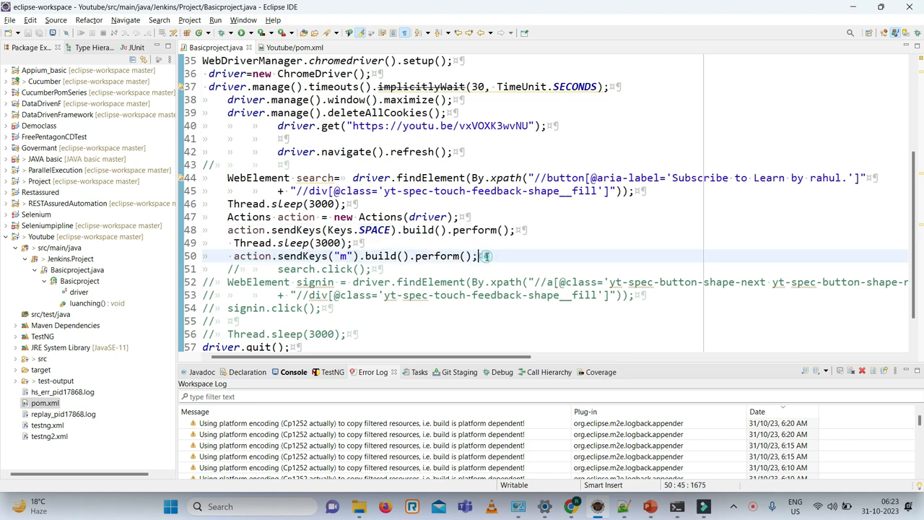
pyautogui.scroll(-3)
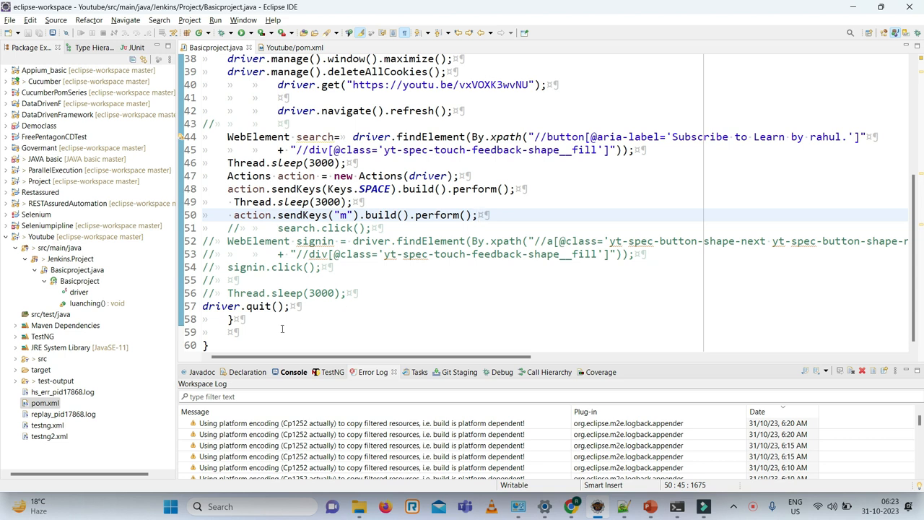
# Launch the Youtube project's Maven test run from its pom.xml
pyautogui.click(37, 403)
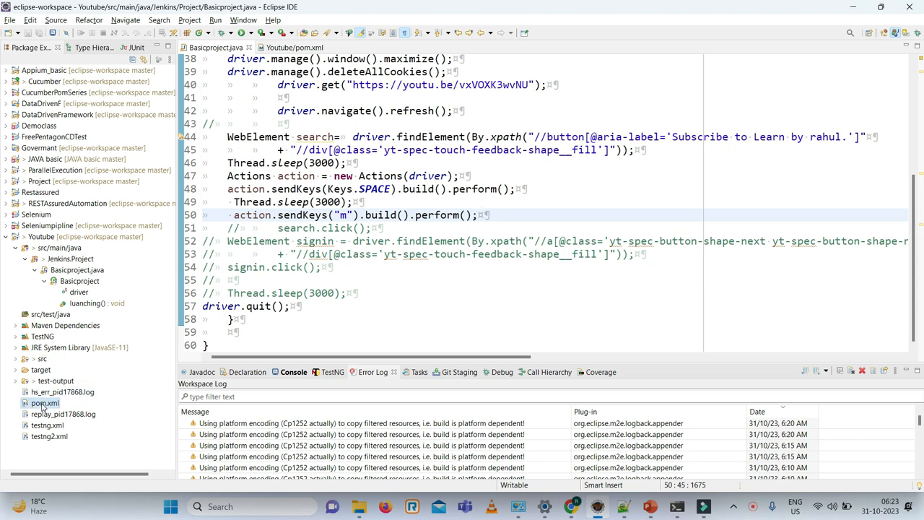
pyautogui.rightClick(40, 403)
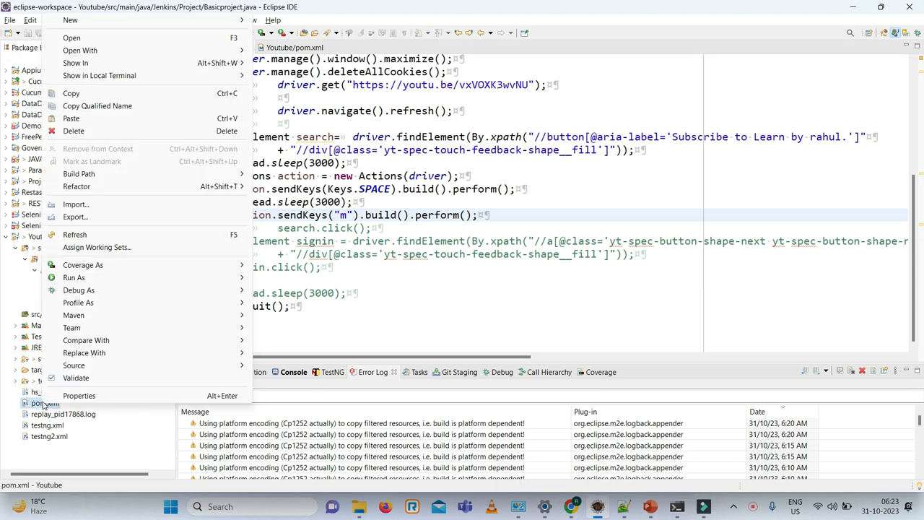
pyautogui.click(73, 277)
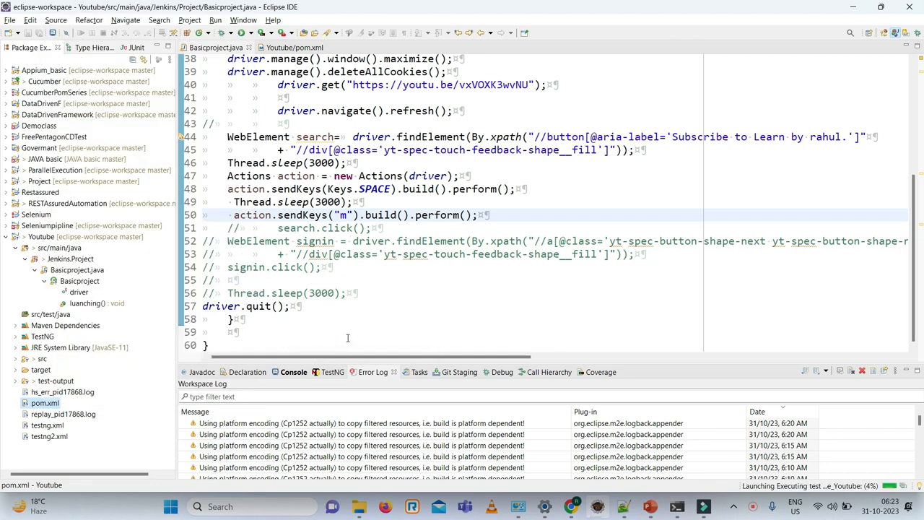
pyautogui.moveTo(584, 300)
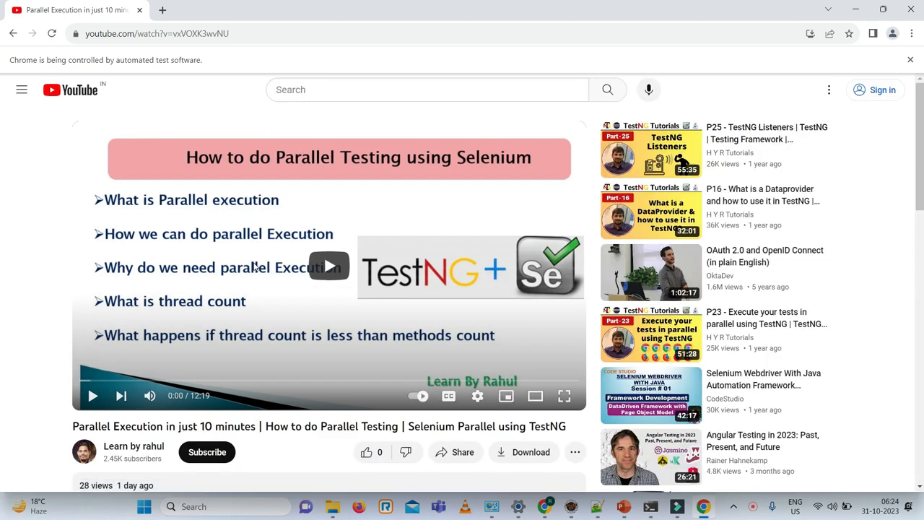
# Watch the Selenium-driven Chrome window load the YouTube video page
pyautogui.click(92, 396)
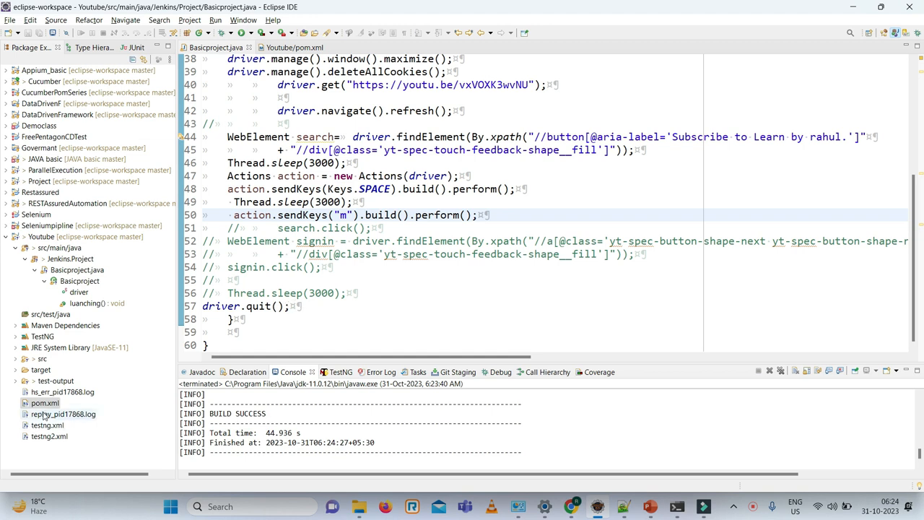
# Show the Run As Maven options for the Youtube project's pom.xml
pyautogui.click(43, 403)
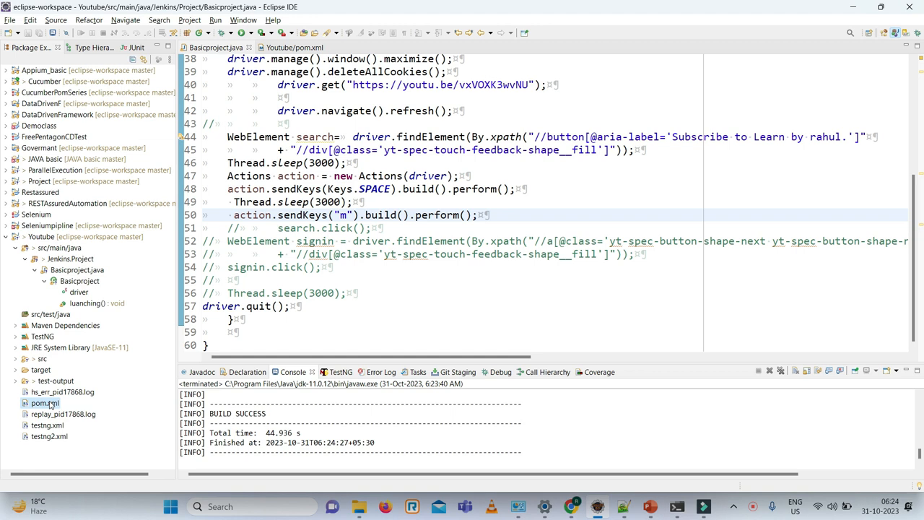
pyautogui.rightClick(40, 403)
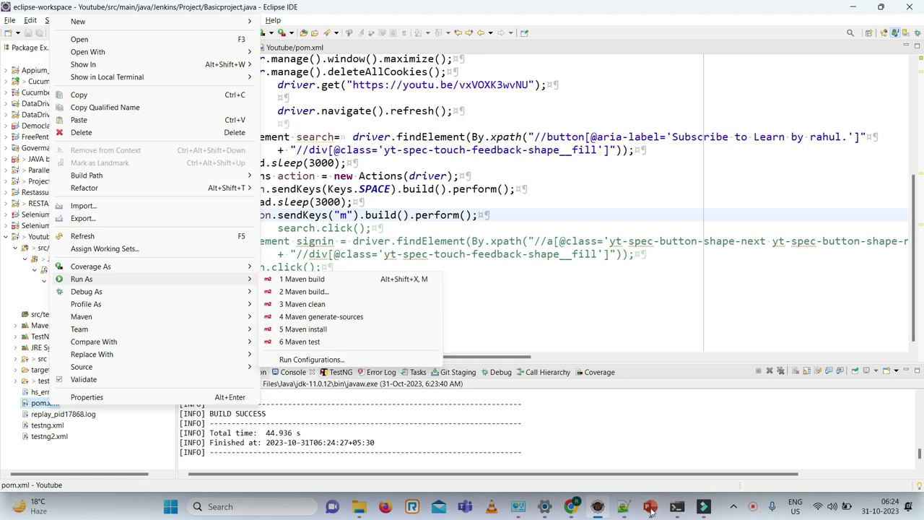
pyautogui.moveTo(572, 509)
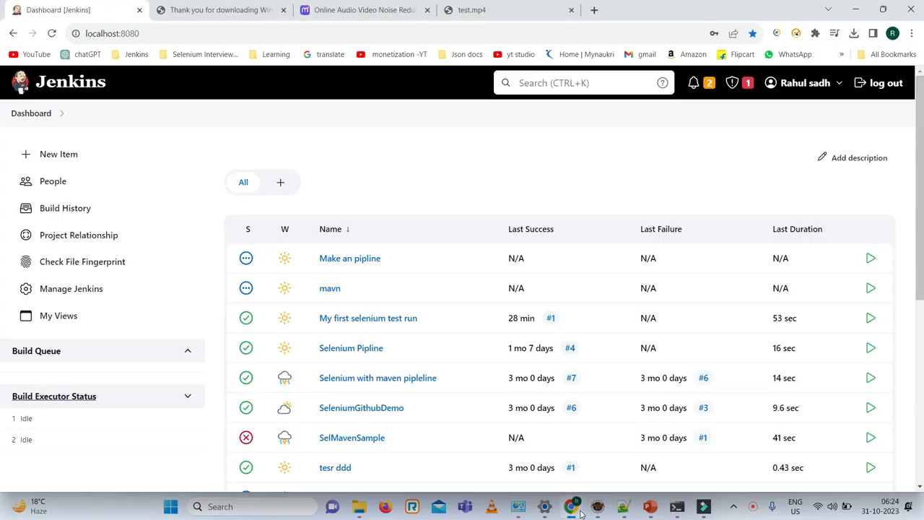
pyautogui.moveTo(58, 153)
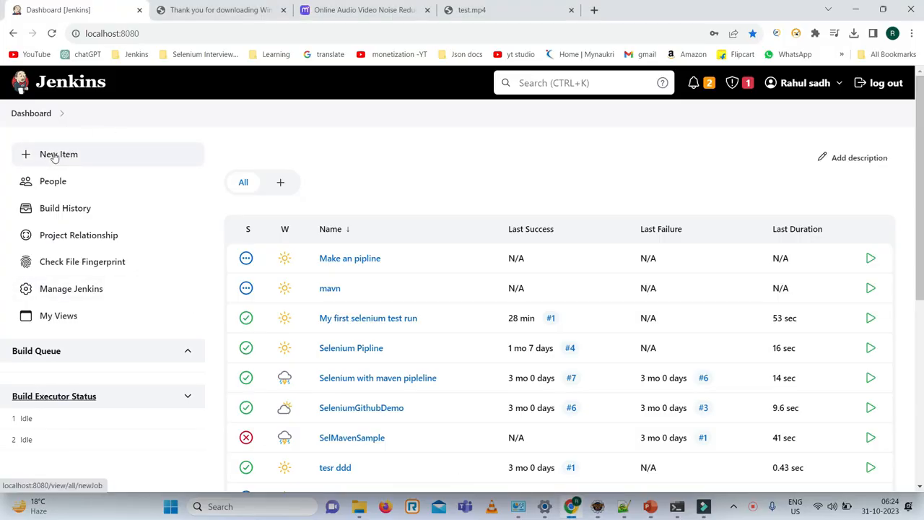
# Create a Freestyle project named 'My first selnium job with jenkins'
pyautogui.click(57, 153)
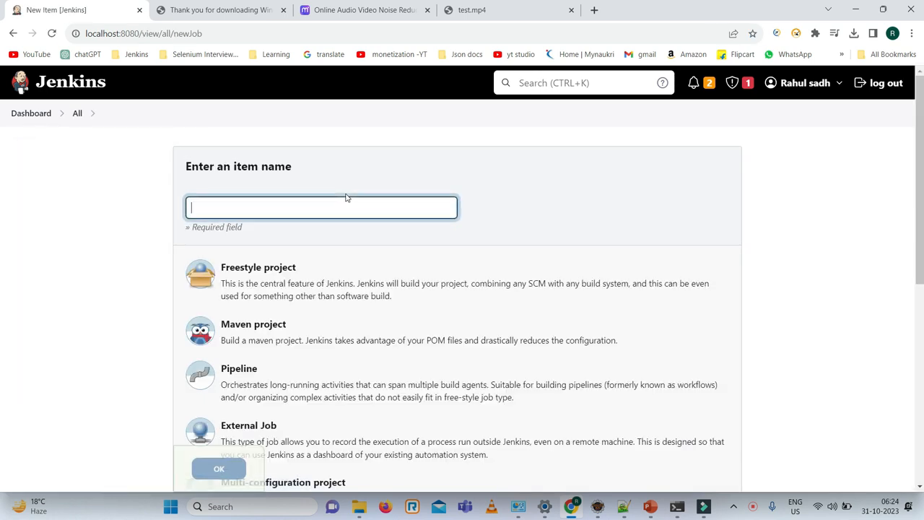
pyautogui.click(320, 208)
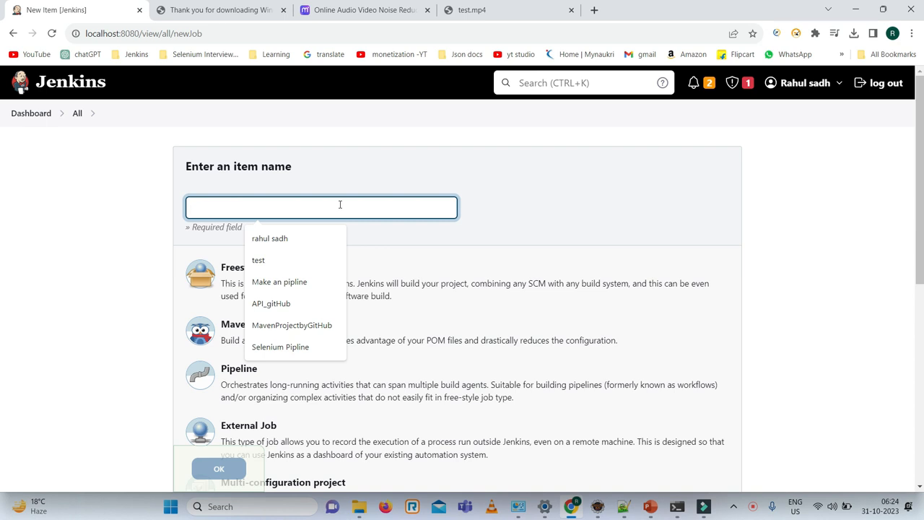
pyautogui.write('My first selnium job')
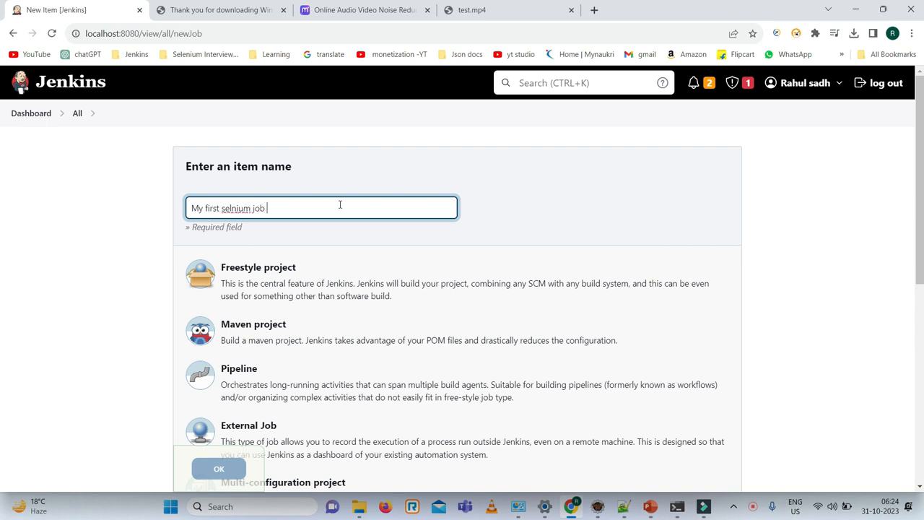
pyautogui.write('with jenkin')
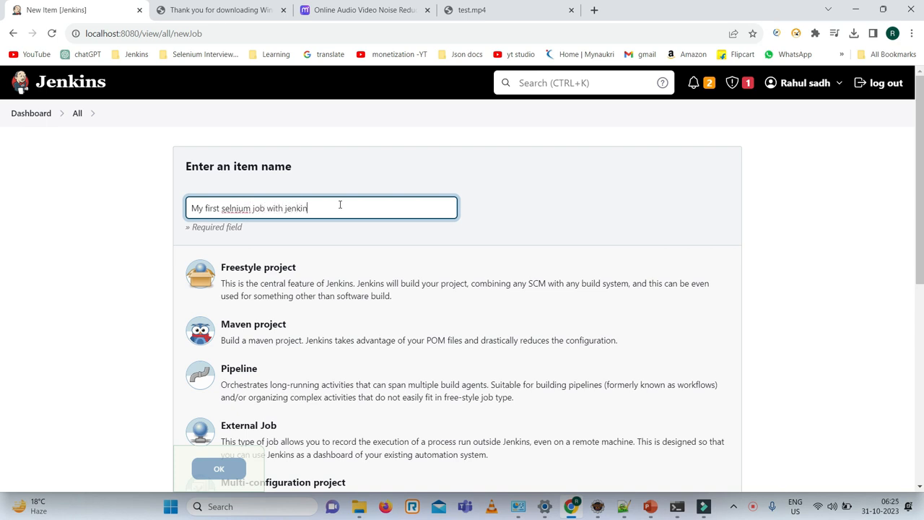
pyautogui.write('s')
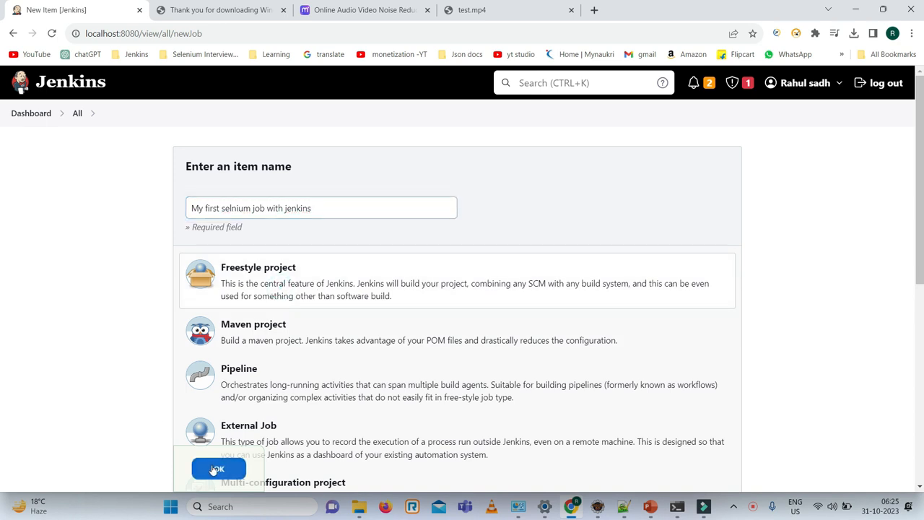
pyautogui.click(218, 468)
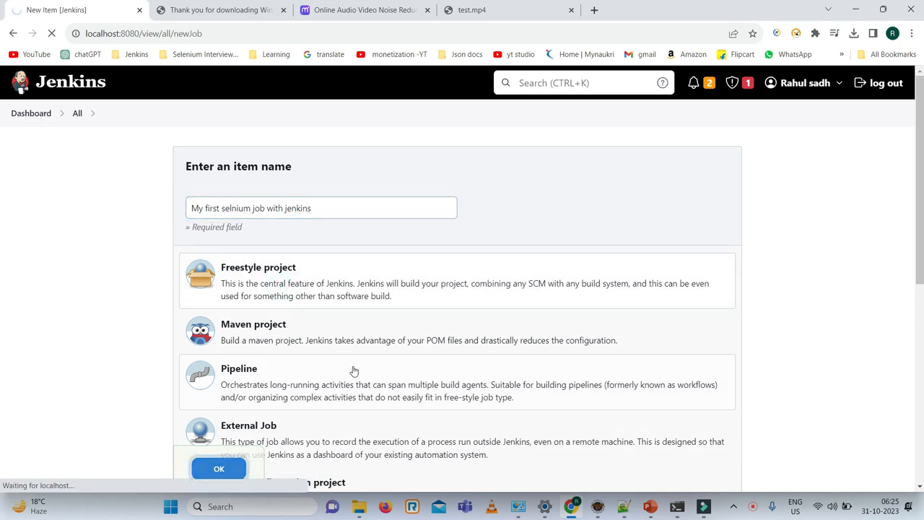
pyautogui.click(219, 468)
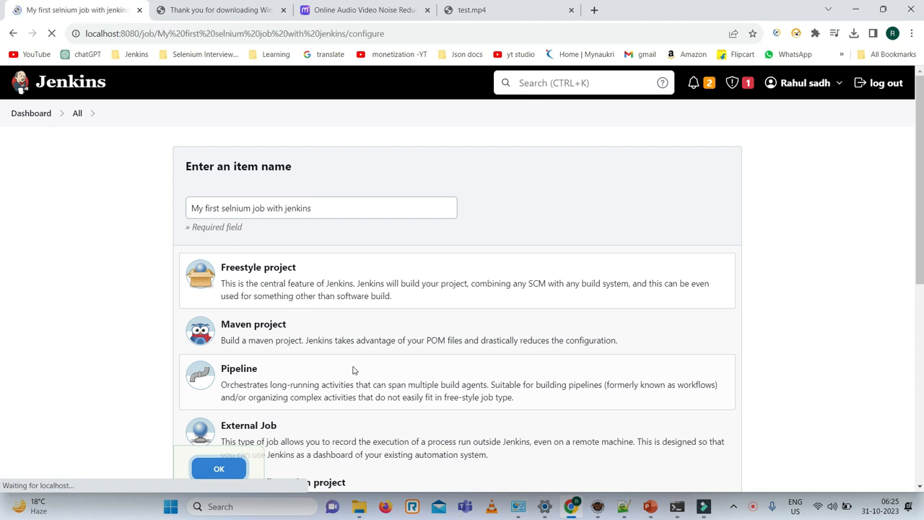
# Set the job description to 'my first jenkins job'
pyautogui.click(220, 468)
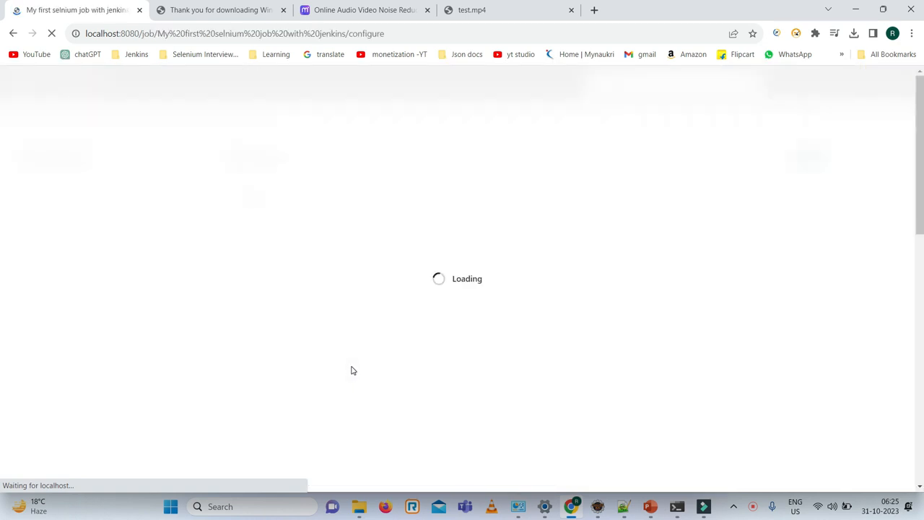
pyautogui.moveTo(365, 376)
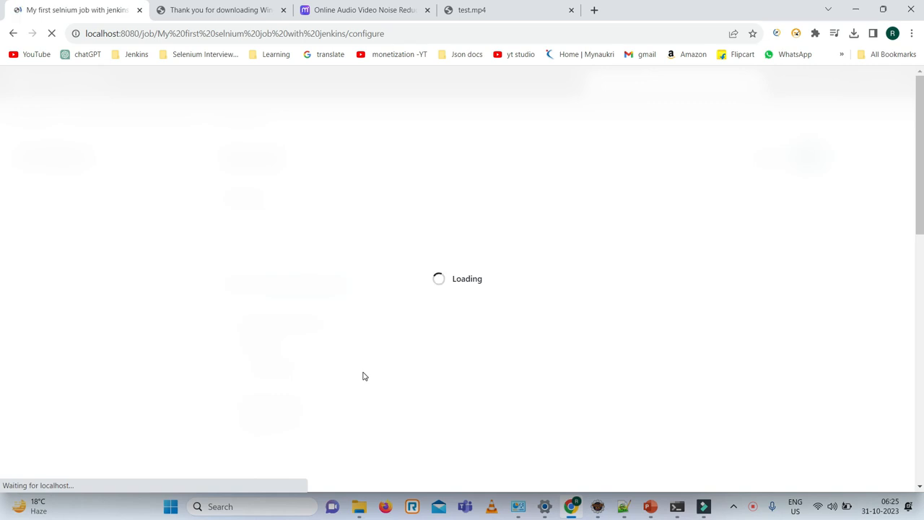
pyautogui.moveTo(367, 376)
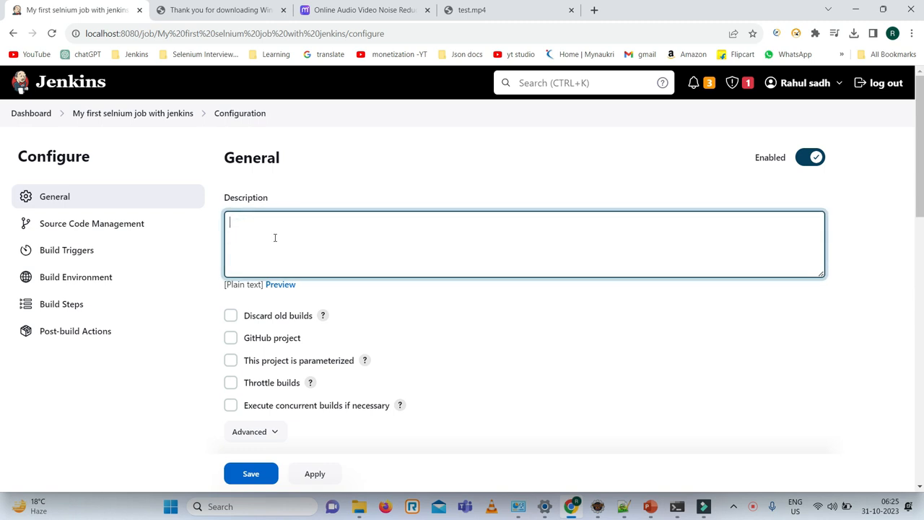
pyautogui.moveTo(269, 241)
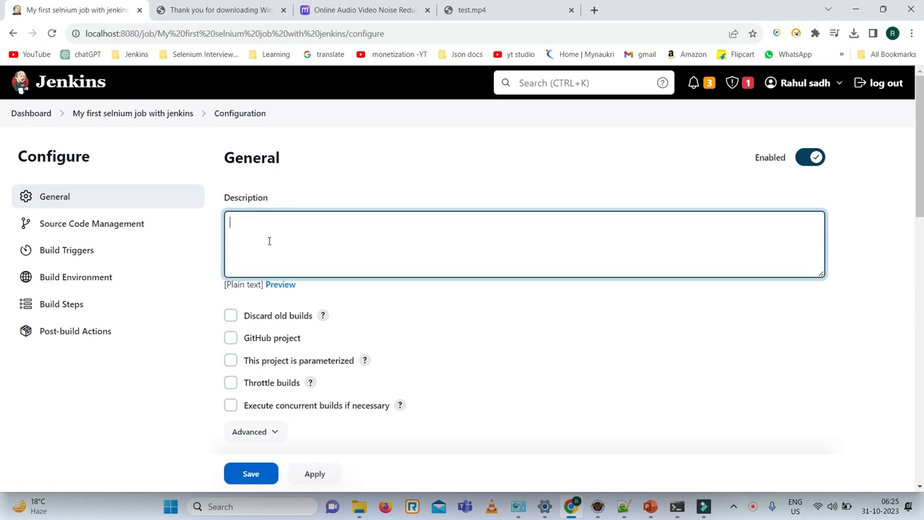
pyautogui.write('my')
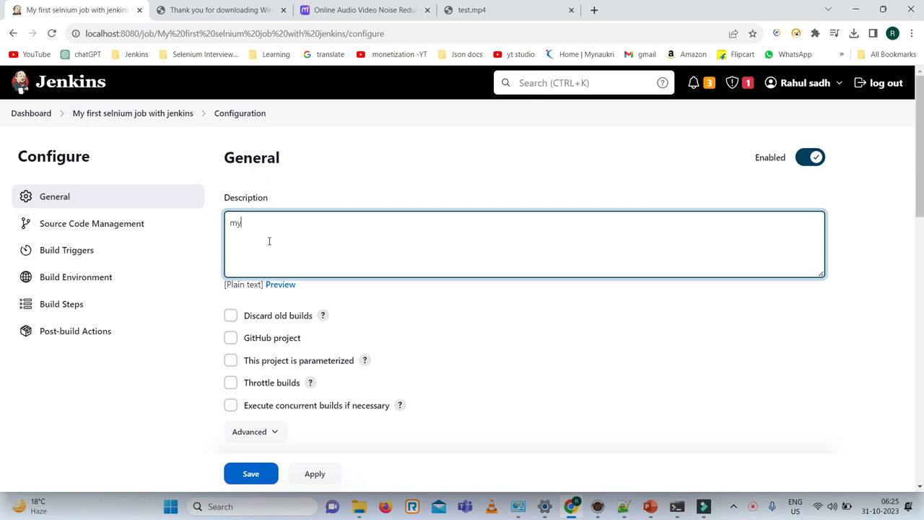
pyautogui.write('first jenkins')
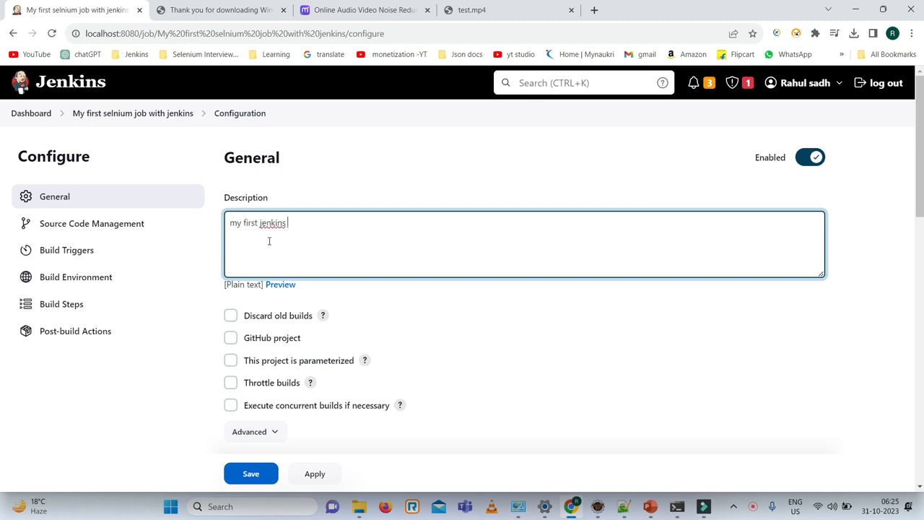
pyautogui.write('job')
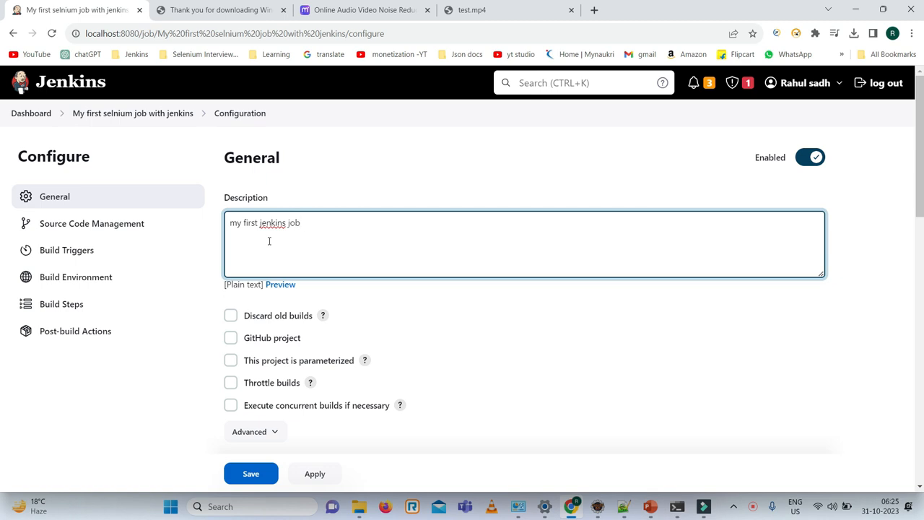
# Enable 'Use custom workspace' under the advanced general options
pyautogui.scroll(-3)
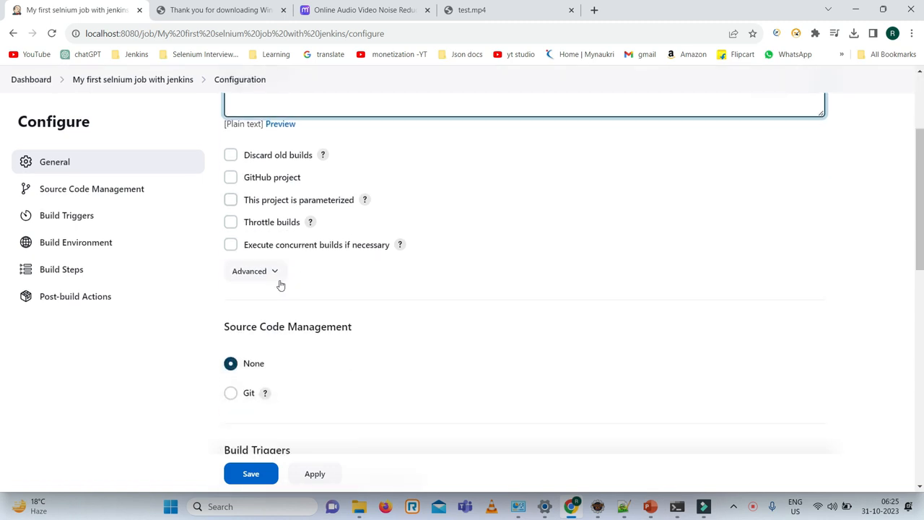
pyautogui.click(249, 272)
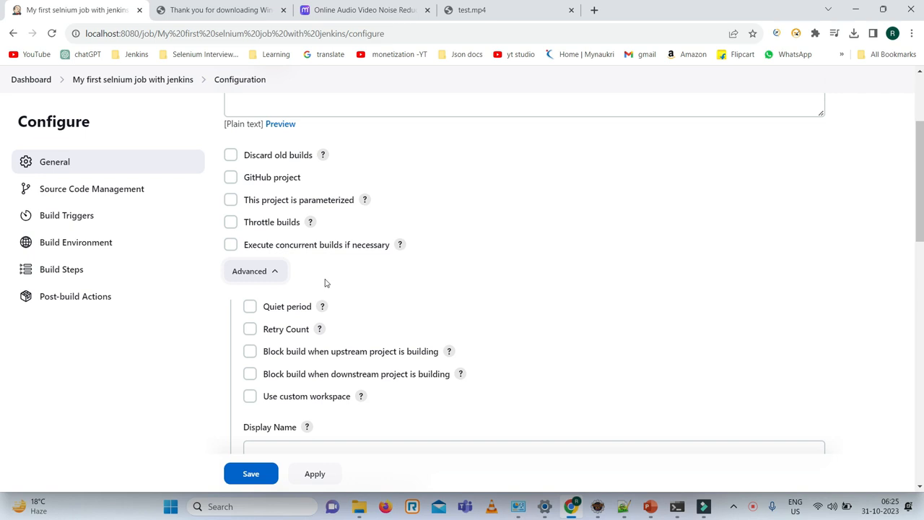
pyautogui.scroll(-3)
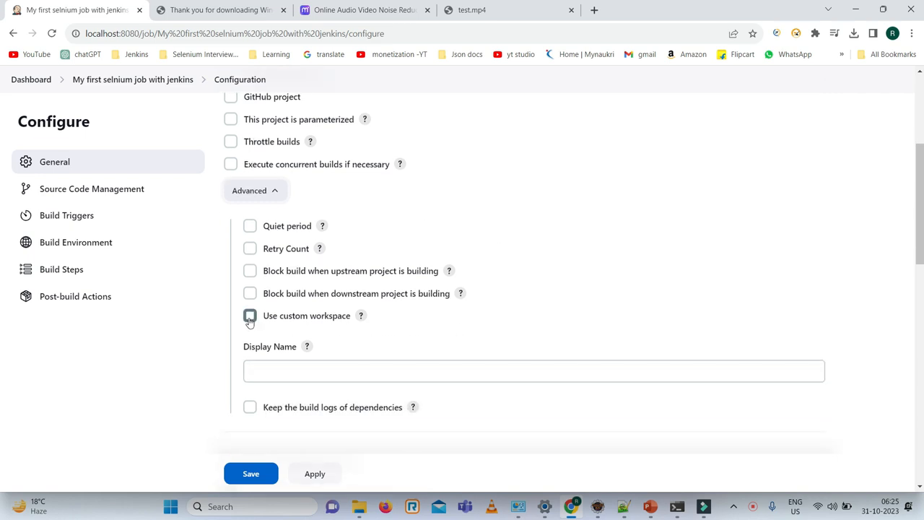
pyautogui.click(250, 315)
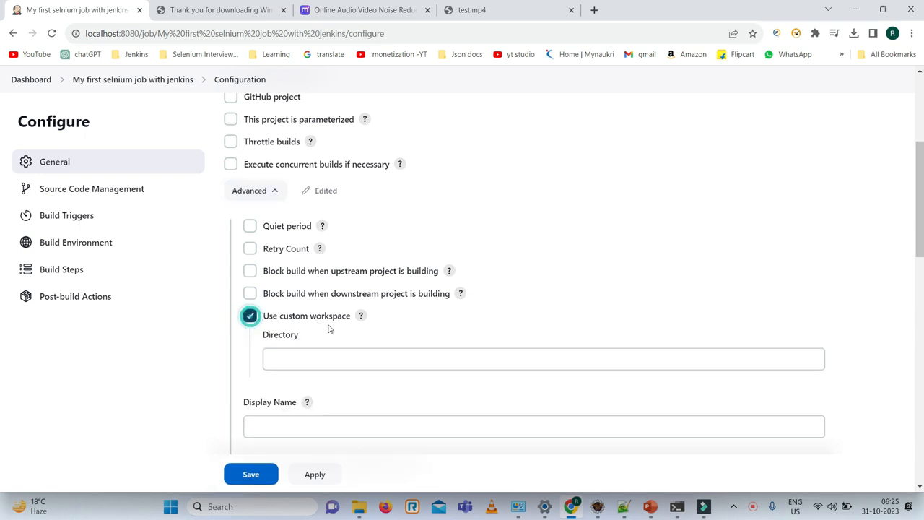
pyautogui.moveTo(361, 315)
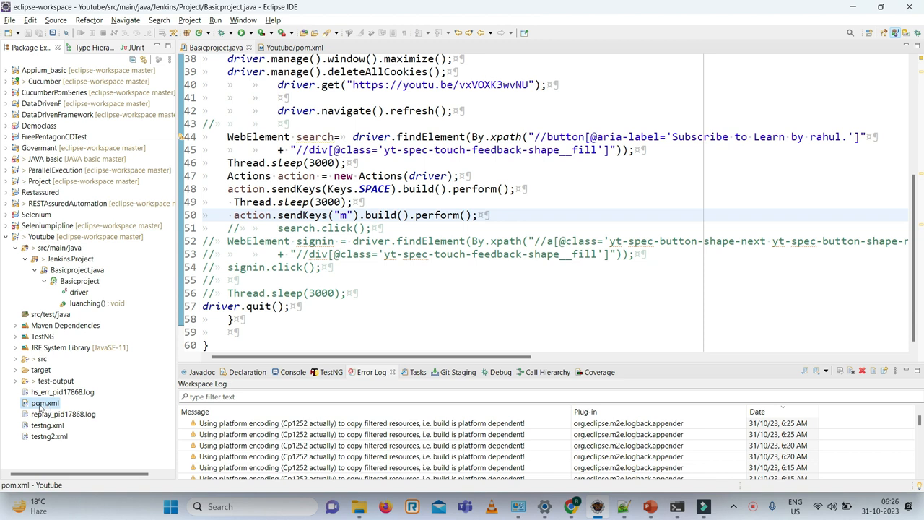
# Reveal the Youtube project's folder in File Explorer from pom.xml
pyautogui.rightClick(45, 402)
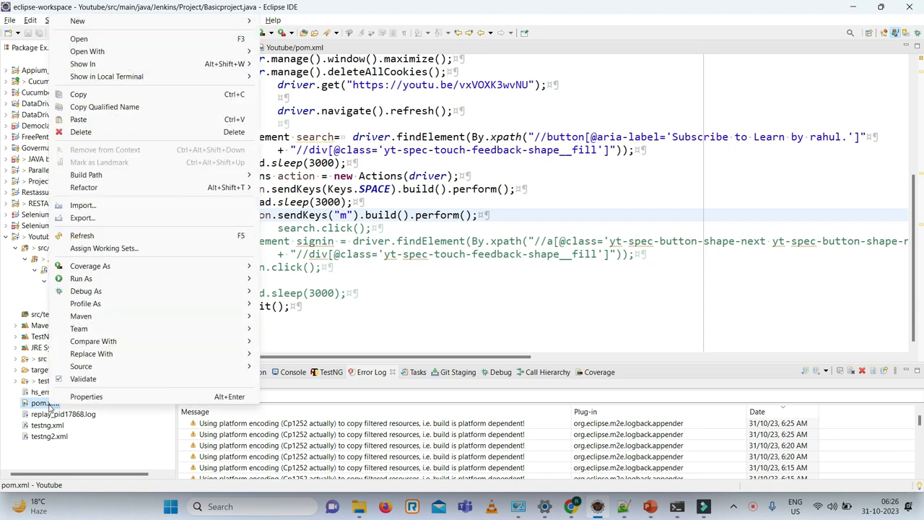
pyautogui.click(86, 396)
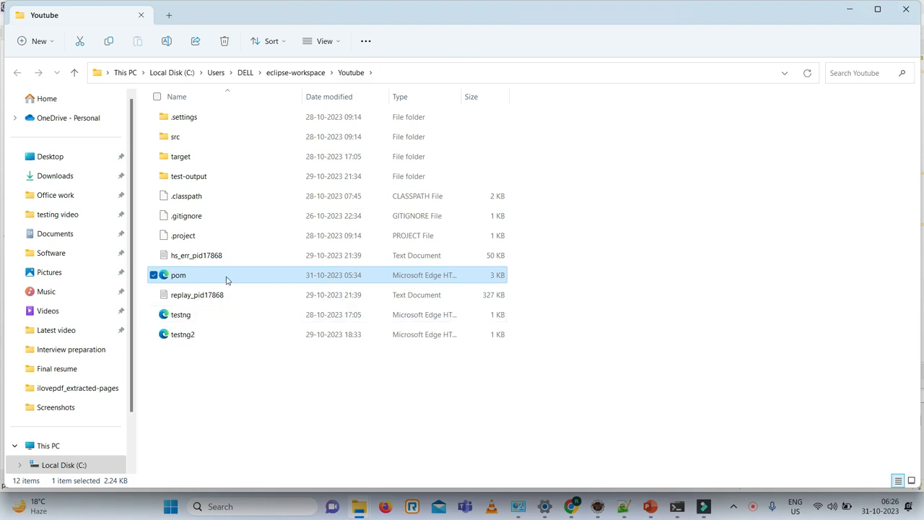
pyautogui.moveTo(311, 278)
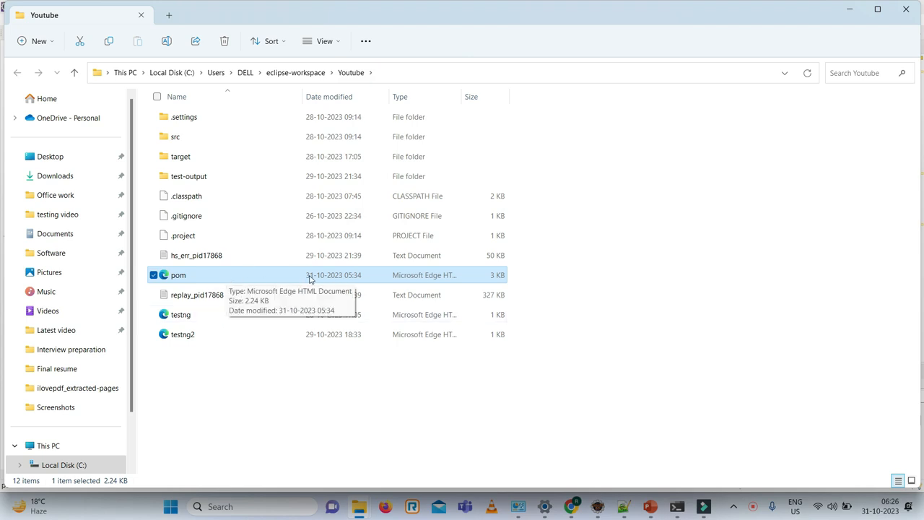
pyautogui.moveTo(376, 279)
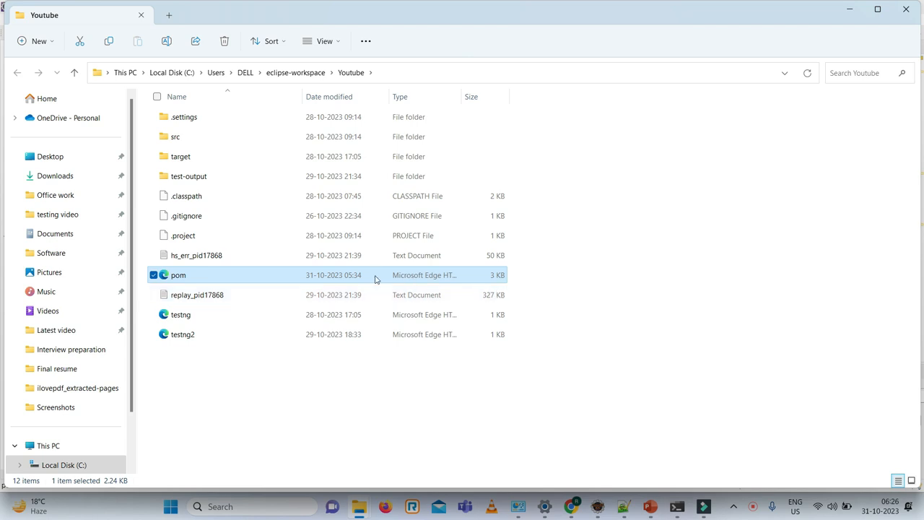
pyautogui.moveTo(370, 278)
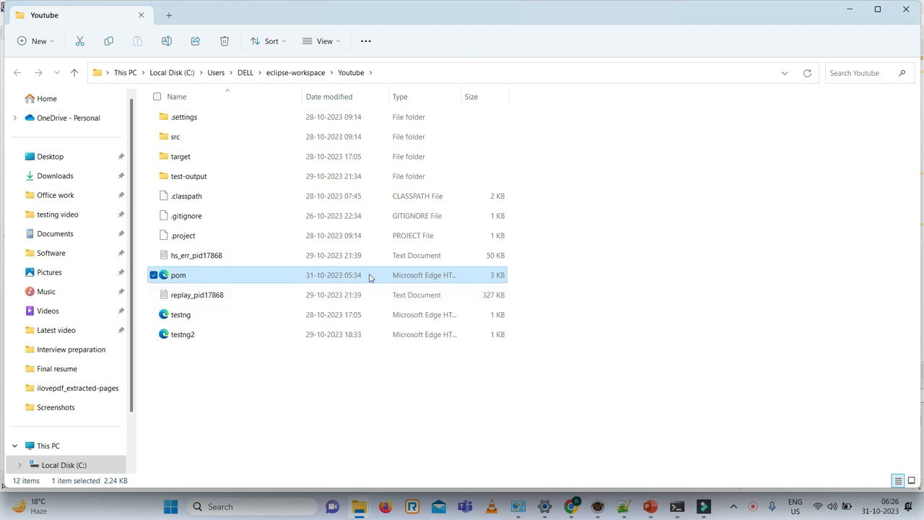
pyautogui.moveTo(200, 275)
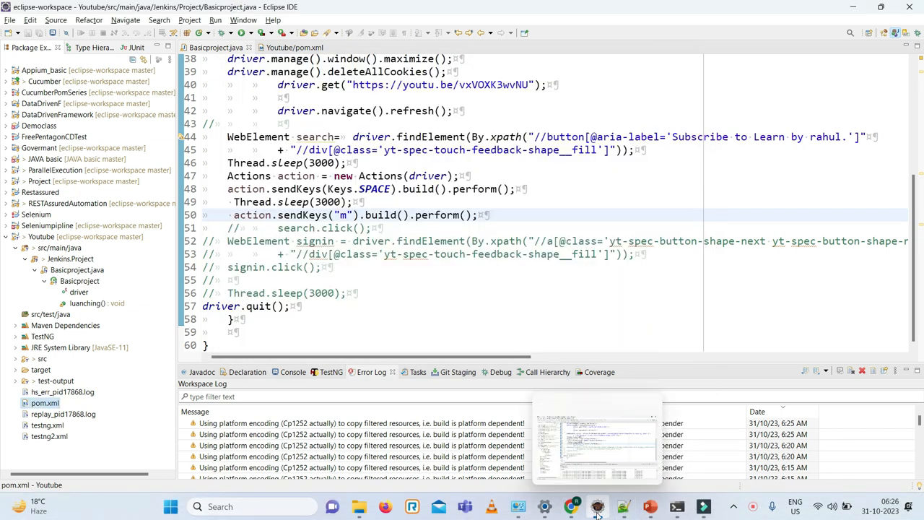
# Set the custom workspace directory to C:\Users\DELL\eclipse-workspace\Youtube and reach Build Environment
pyautogui.click(571, 505)
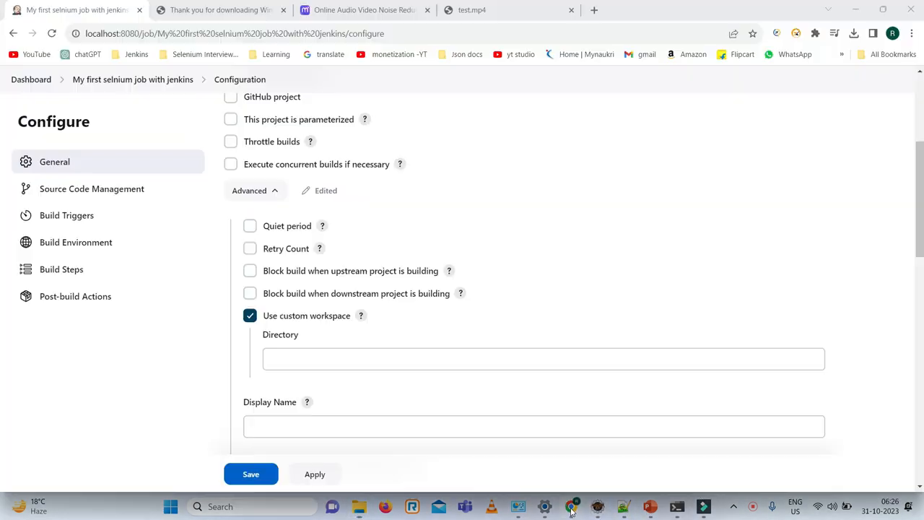
pyautogui.write('C:\\Users\\DELL\\eclipse-workspace\\Youtube')
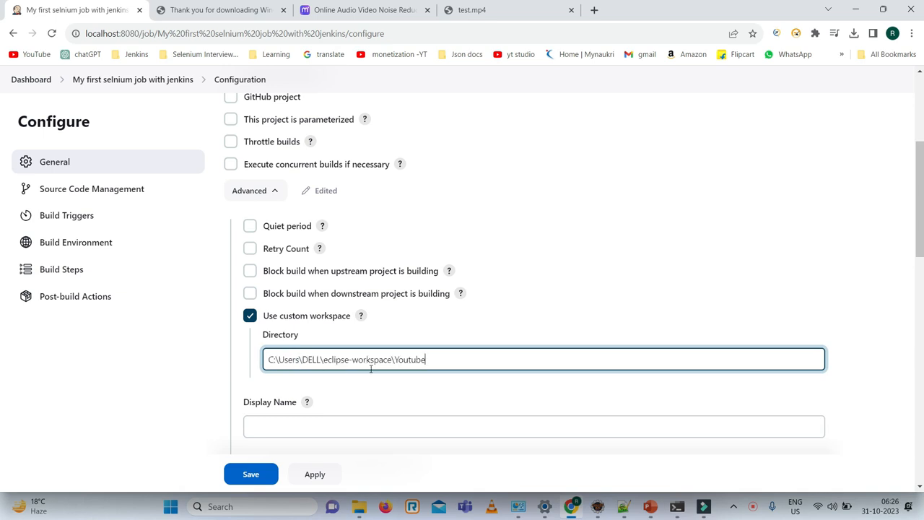
pyautogui.moveTo(416, 388)
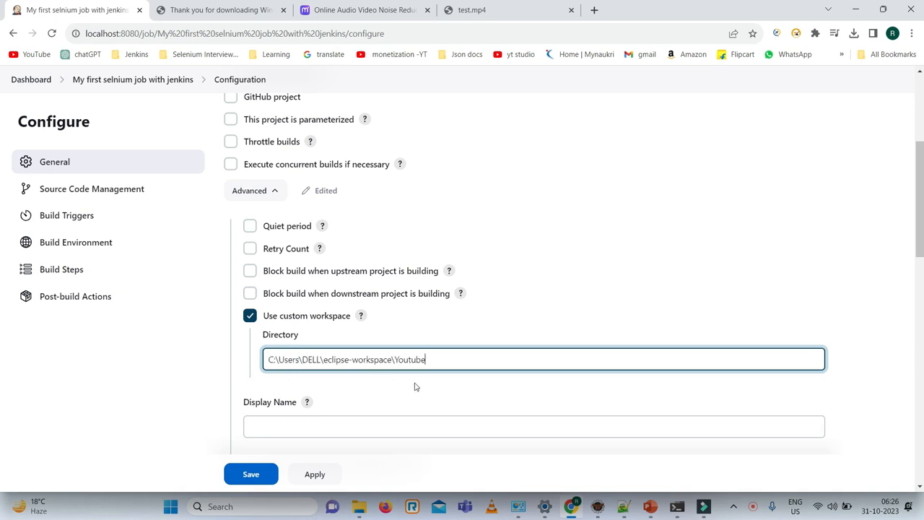
pyautogui.scroll(-3)
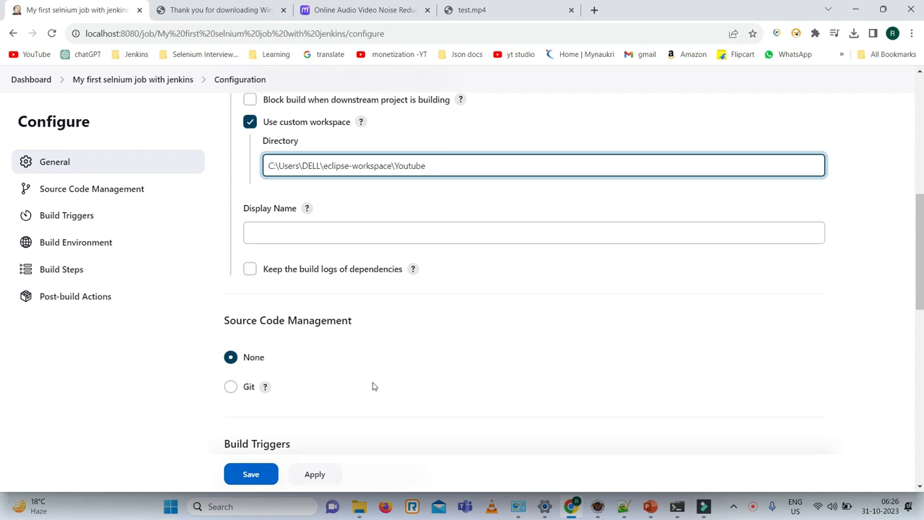
pyautogui.scroll(-3)
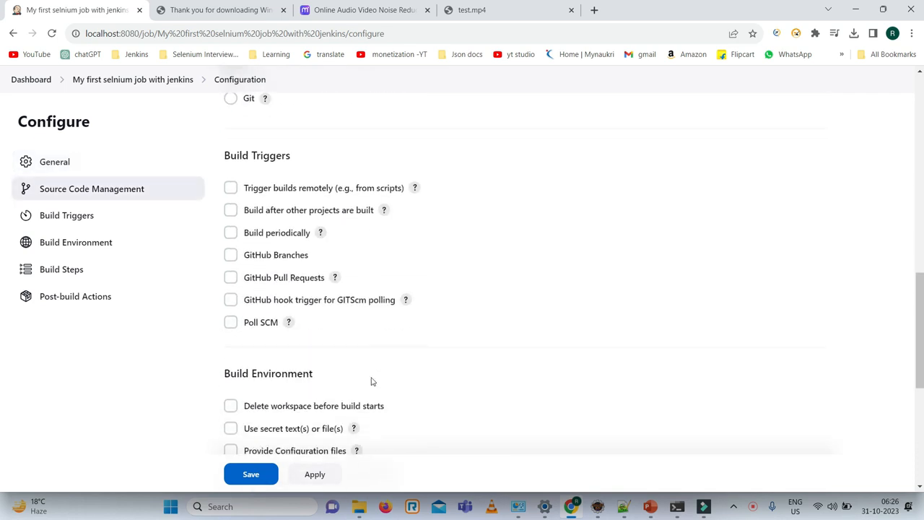
pyautogui.scroll(-3)
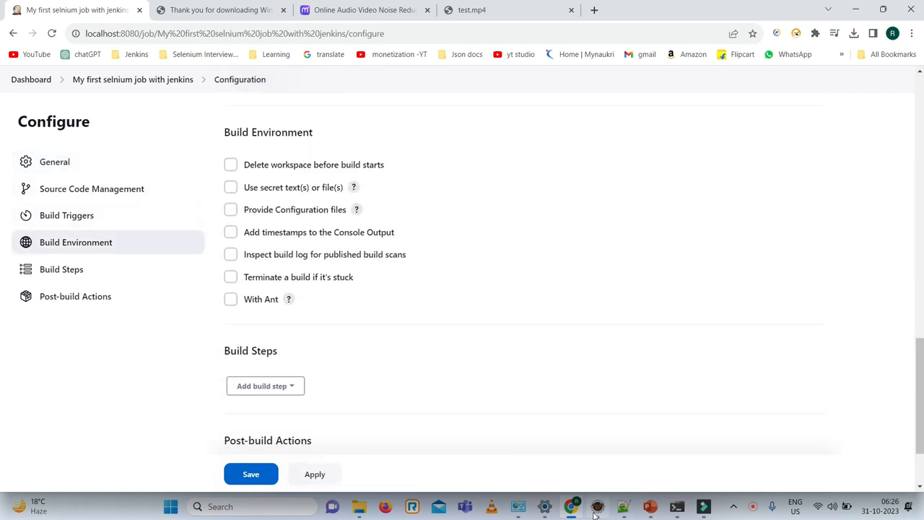
pyautogui.click(599, 504)
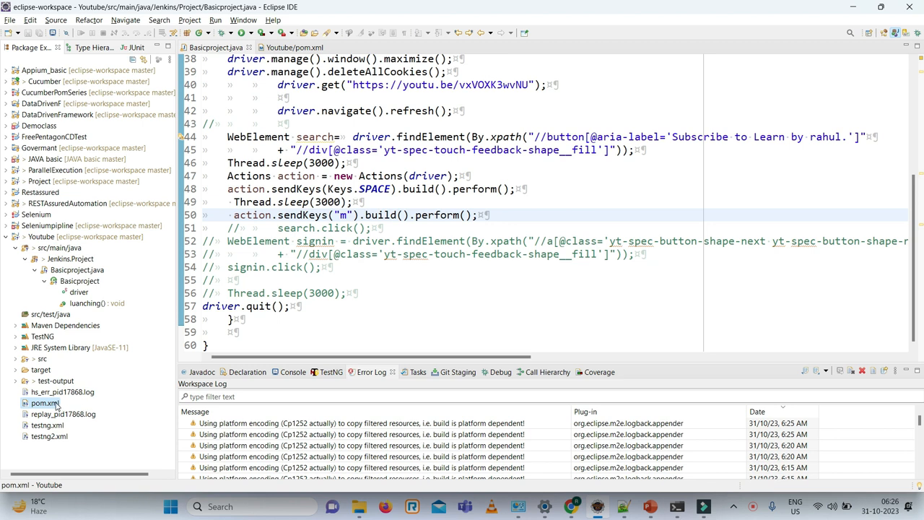
pyautogui.rightClick(45, 402)
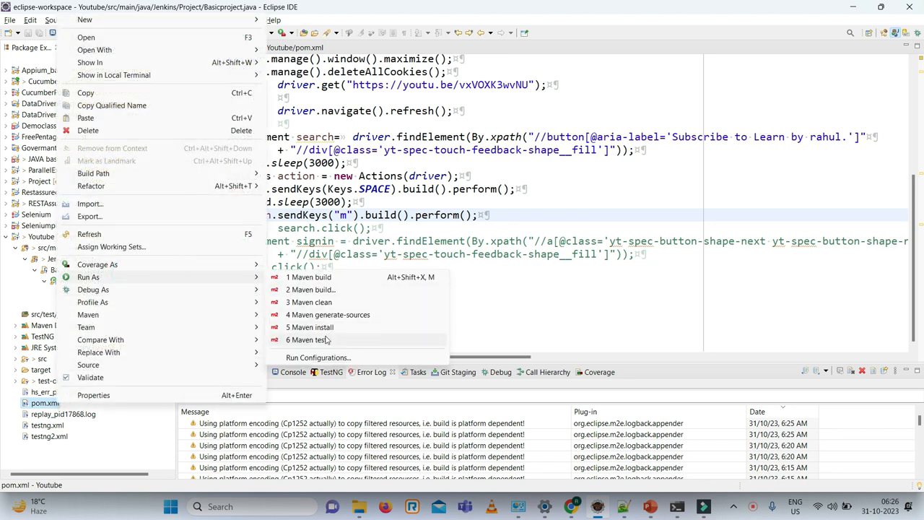
pyautogui.moveTo(495, 344)
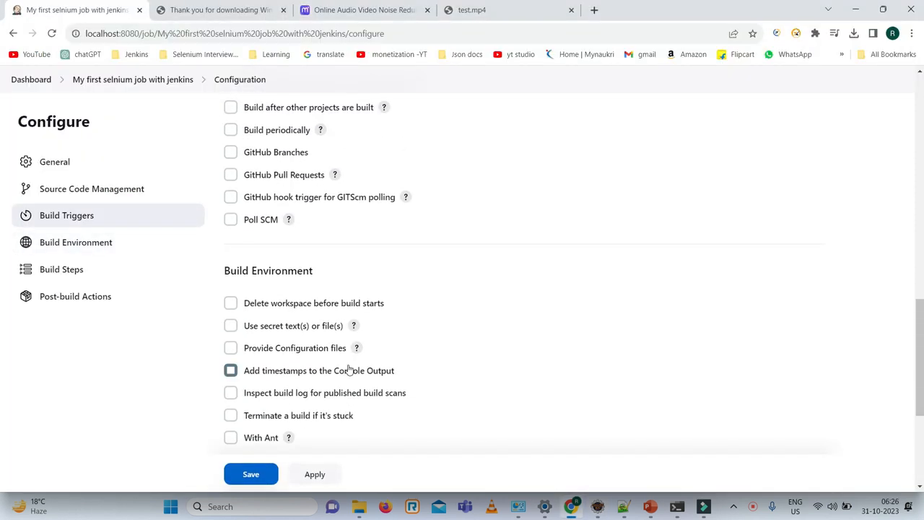
# Add an Execute Windows batch command build step running 'mvn test'
pyautogui.scroll(-3)
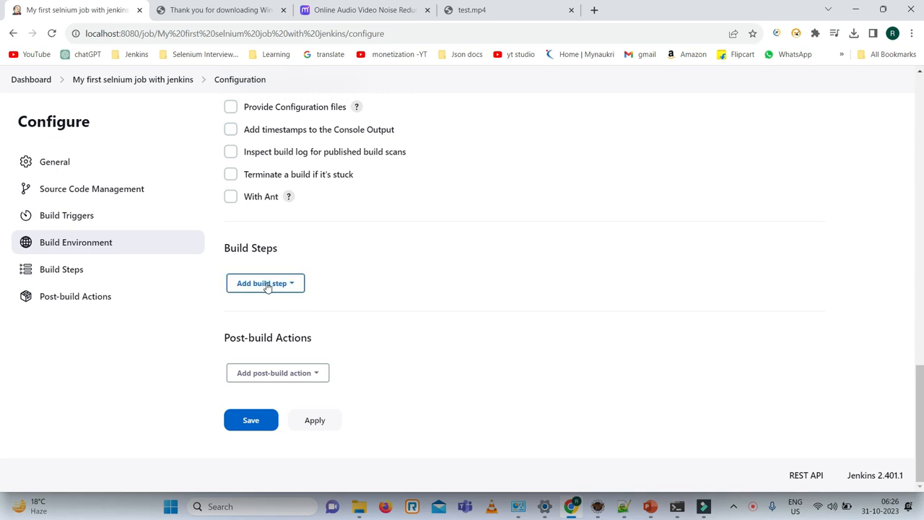
pyautogui.click(266, 283)
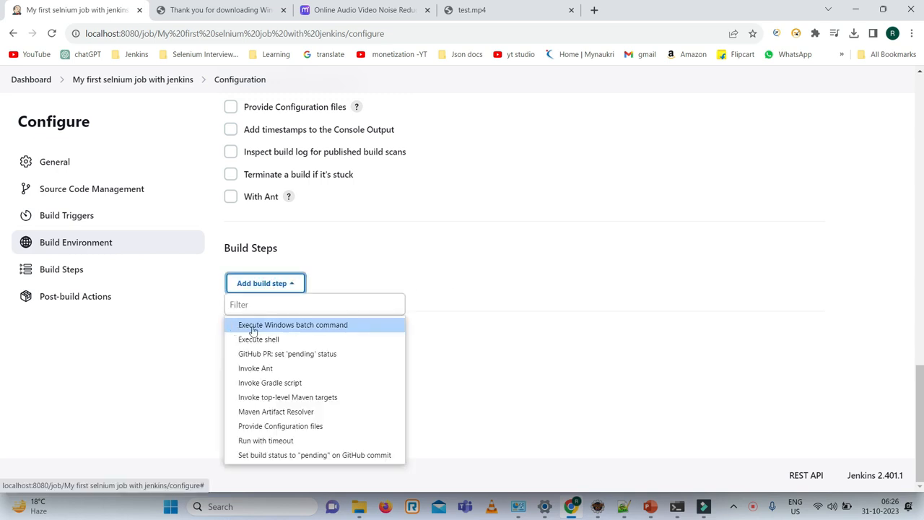
pyautogui.moveTo(333, 327)
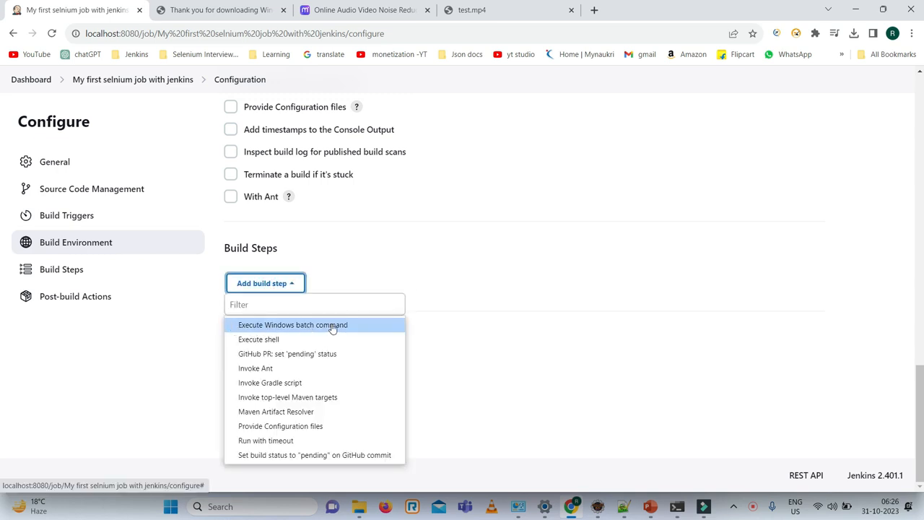
pyautogui.click(293, 325)
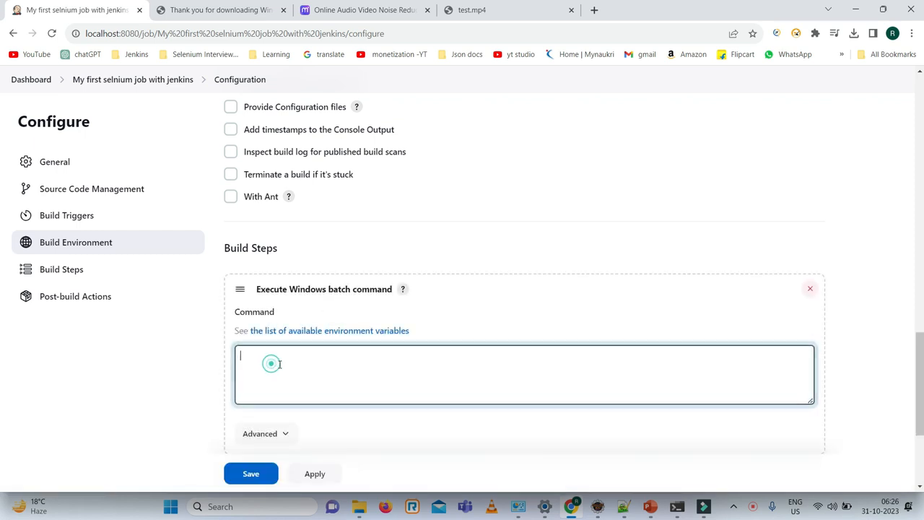
pyautogui.write('mvn')
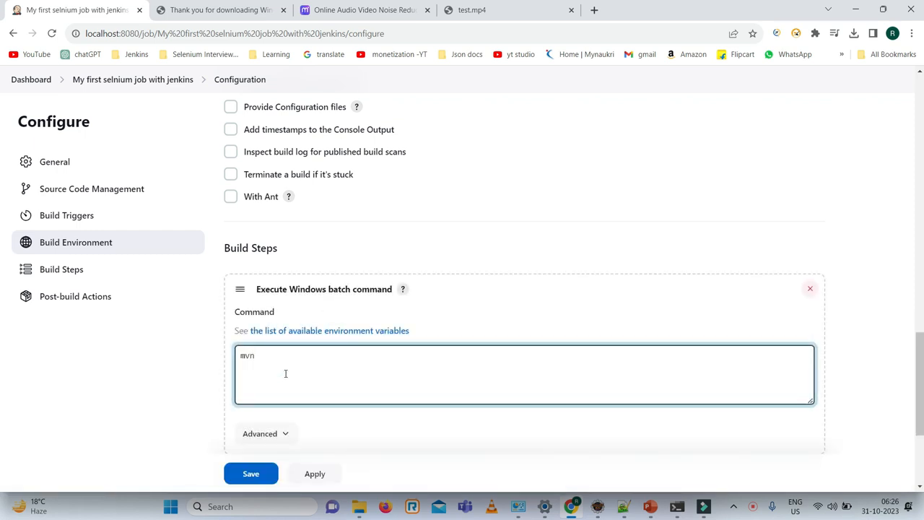
pyautogui.write('test')
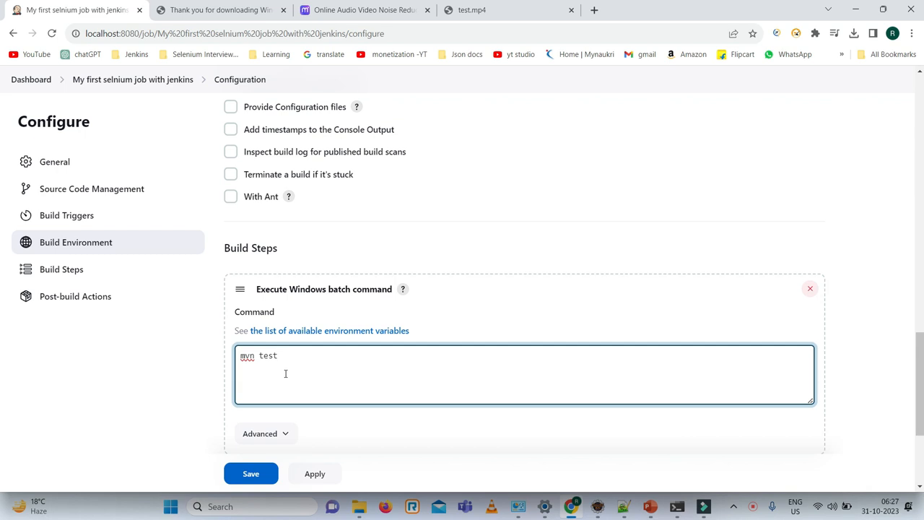
pyautogui.moveTo(352, 393)
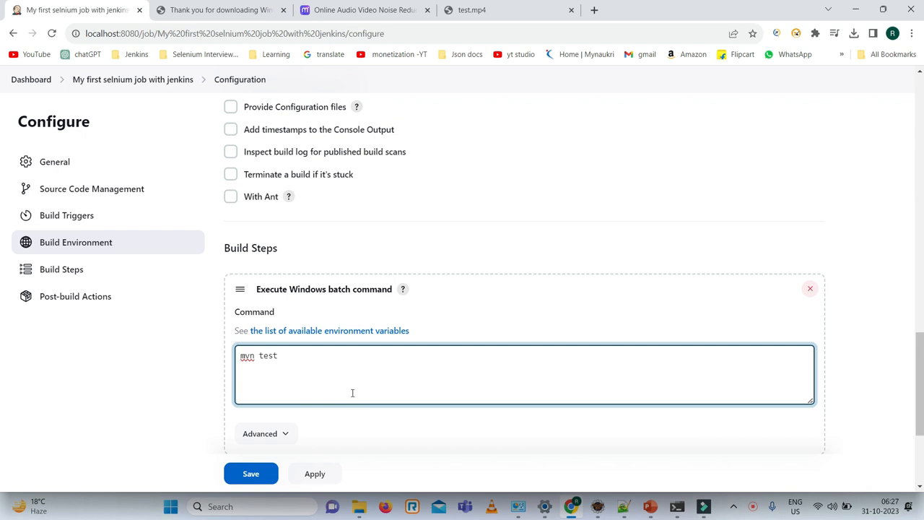
pyautogui.moveTo(325, 427)
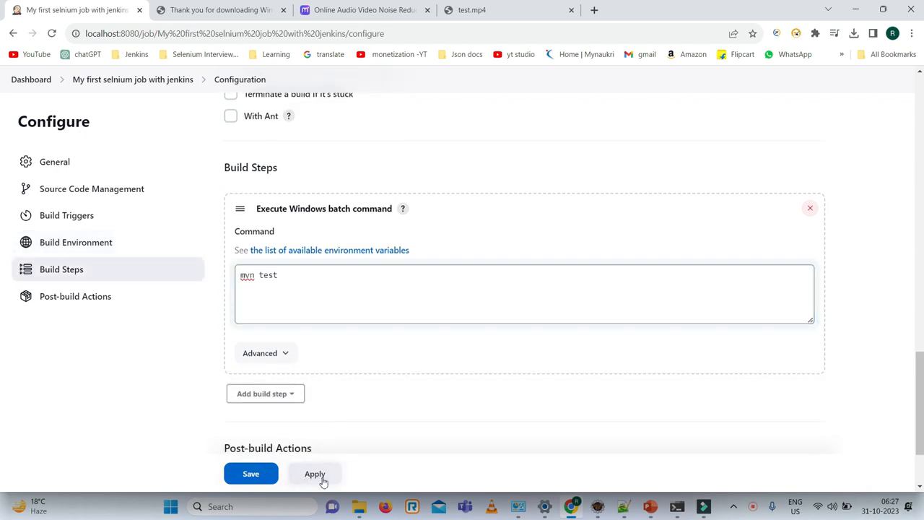
# Apply and save the job configuration
pyautogui.click(252, 474)
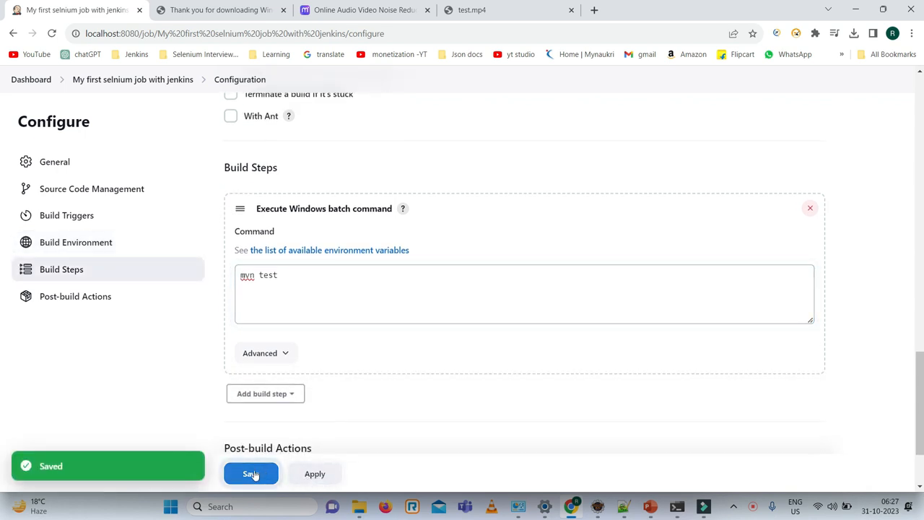
pyautogui.click(252, 473)
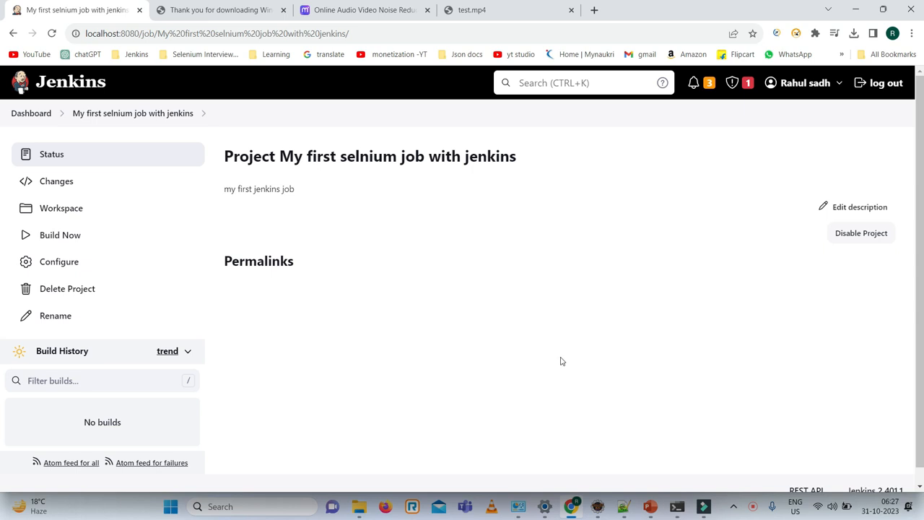
pyautogui.moveTo(61, 234)
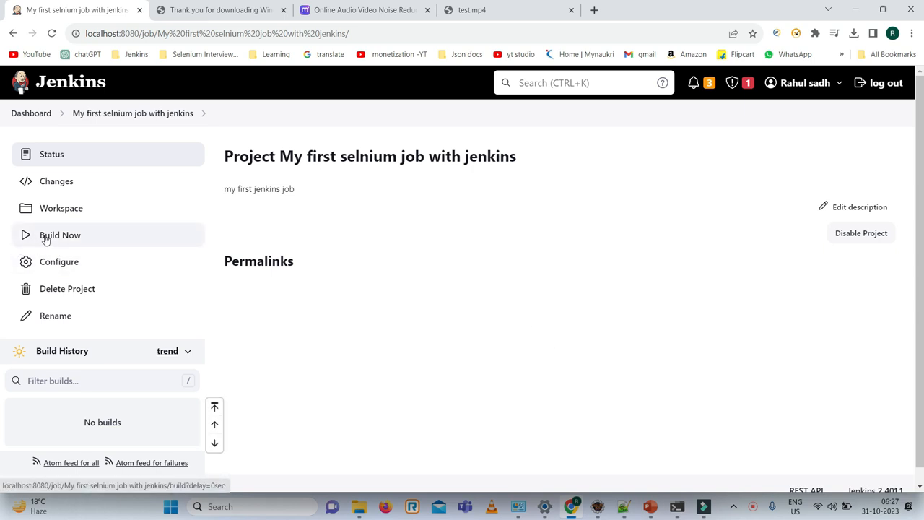
pyautogui.moveTo(92, 237)
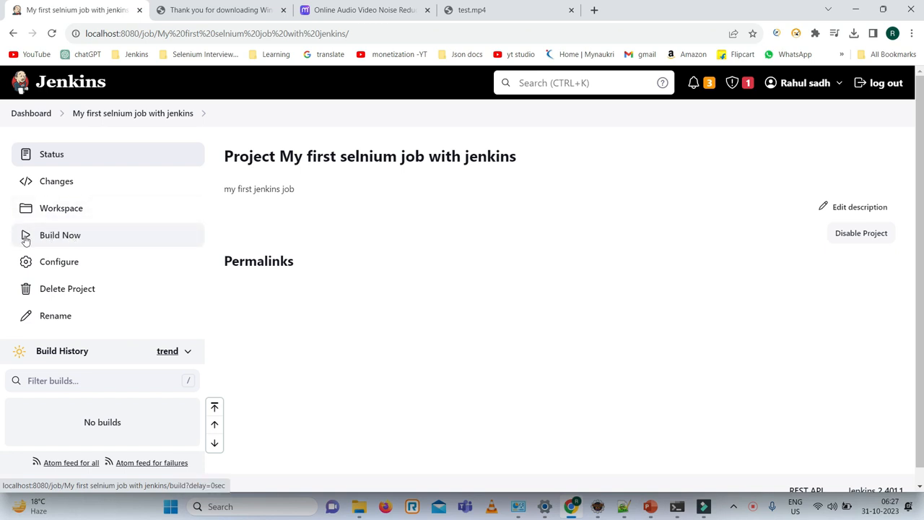
# Start build #1 with Build Now and follow its console output as mvn test runs
pyautogui.click(61, 234)
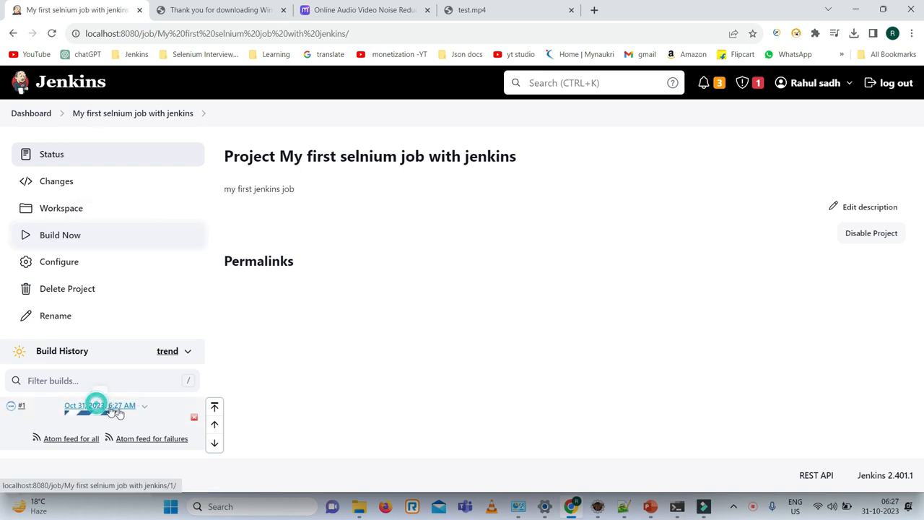
pyautogui.click(87, 406)
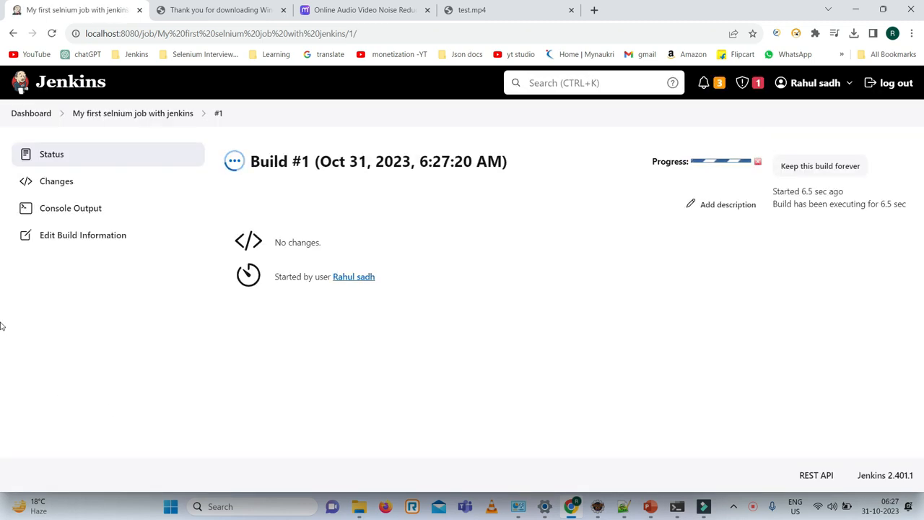
pyautogui.click(69, 208)
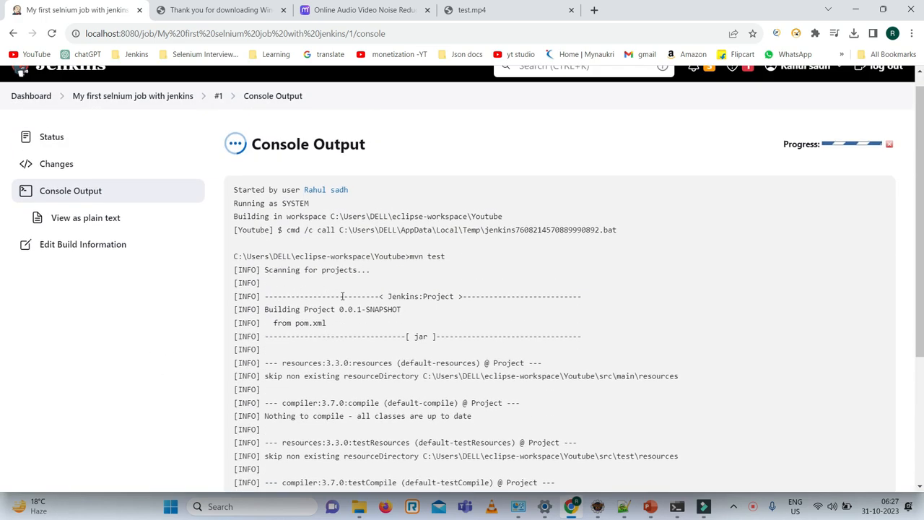
pyautogui.scroll(-3)
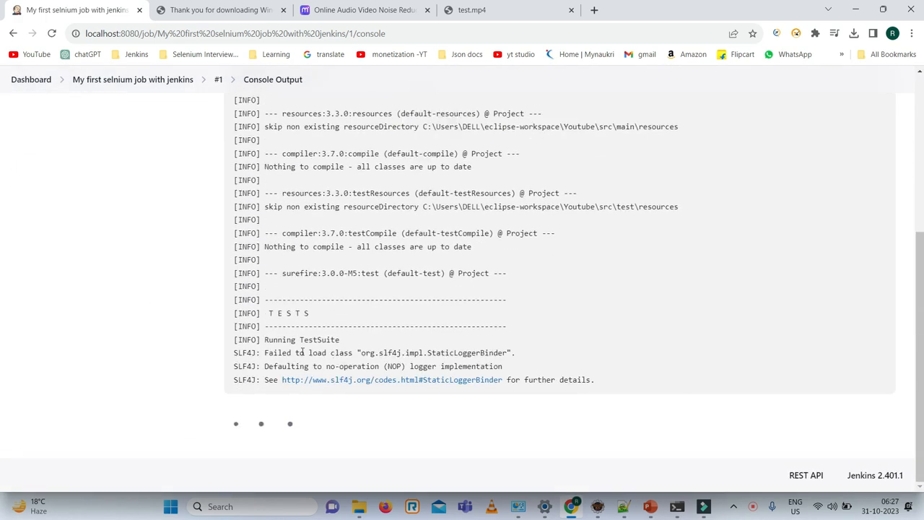